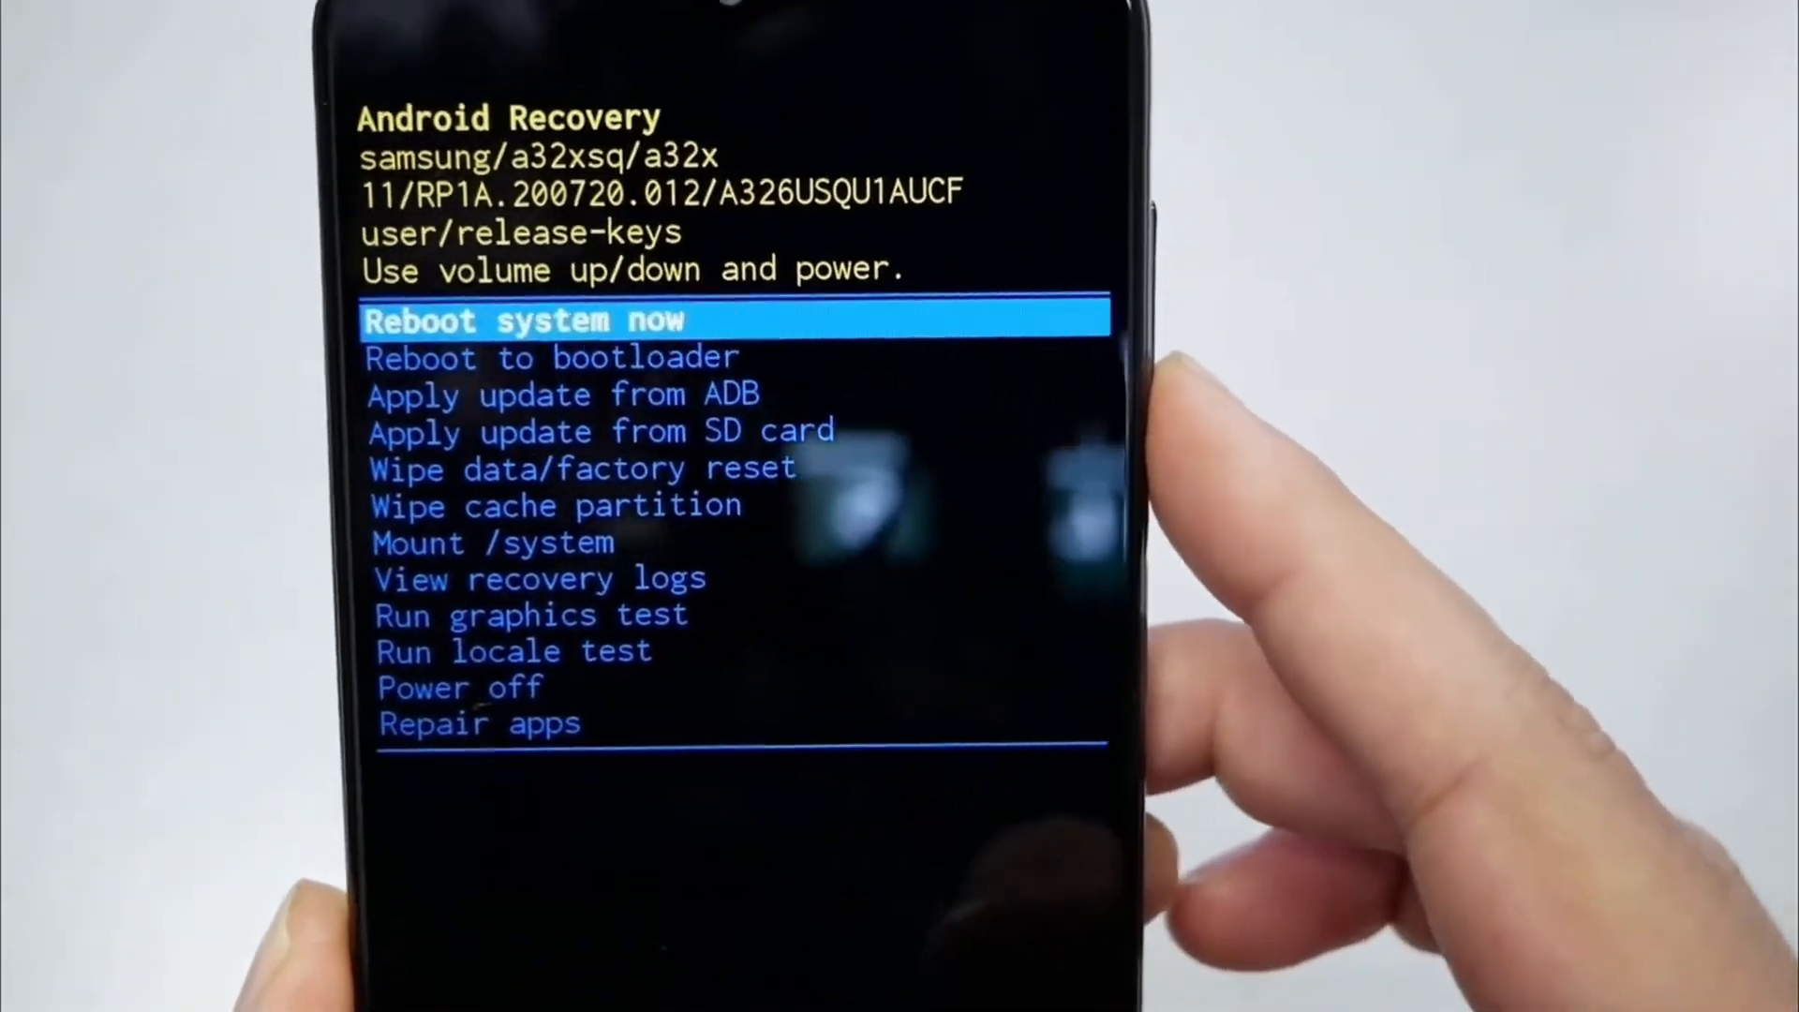
- Start DroidKit Screen Unlocker and confirm Remove Now, accepting that the device will be erased
{"action": "key", "text": "volumedown"}
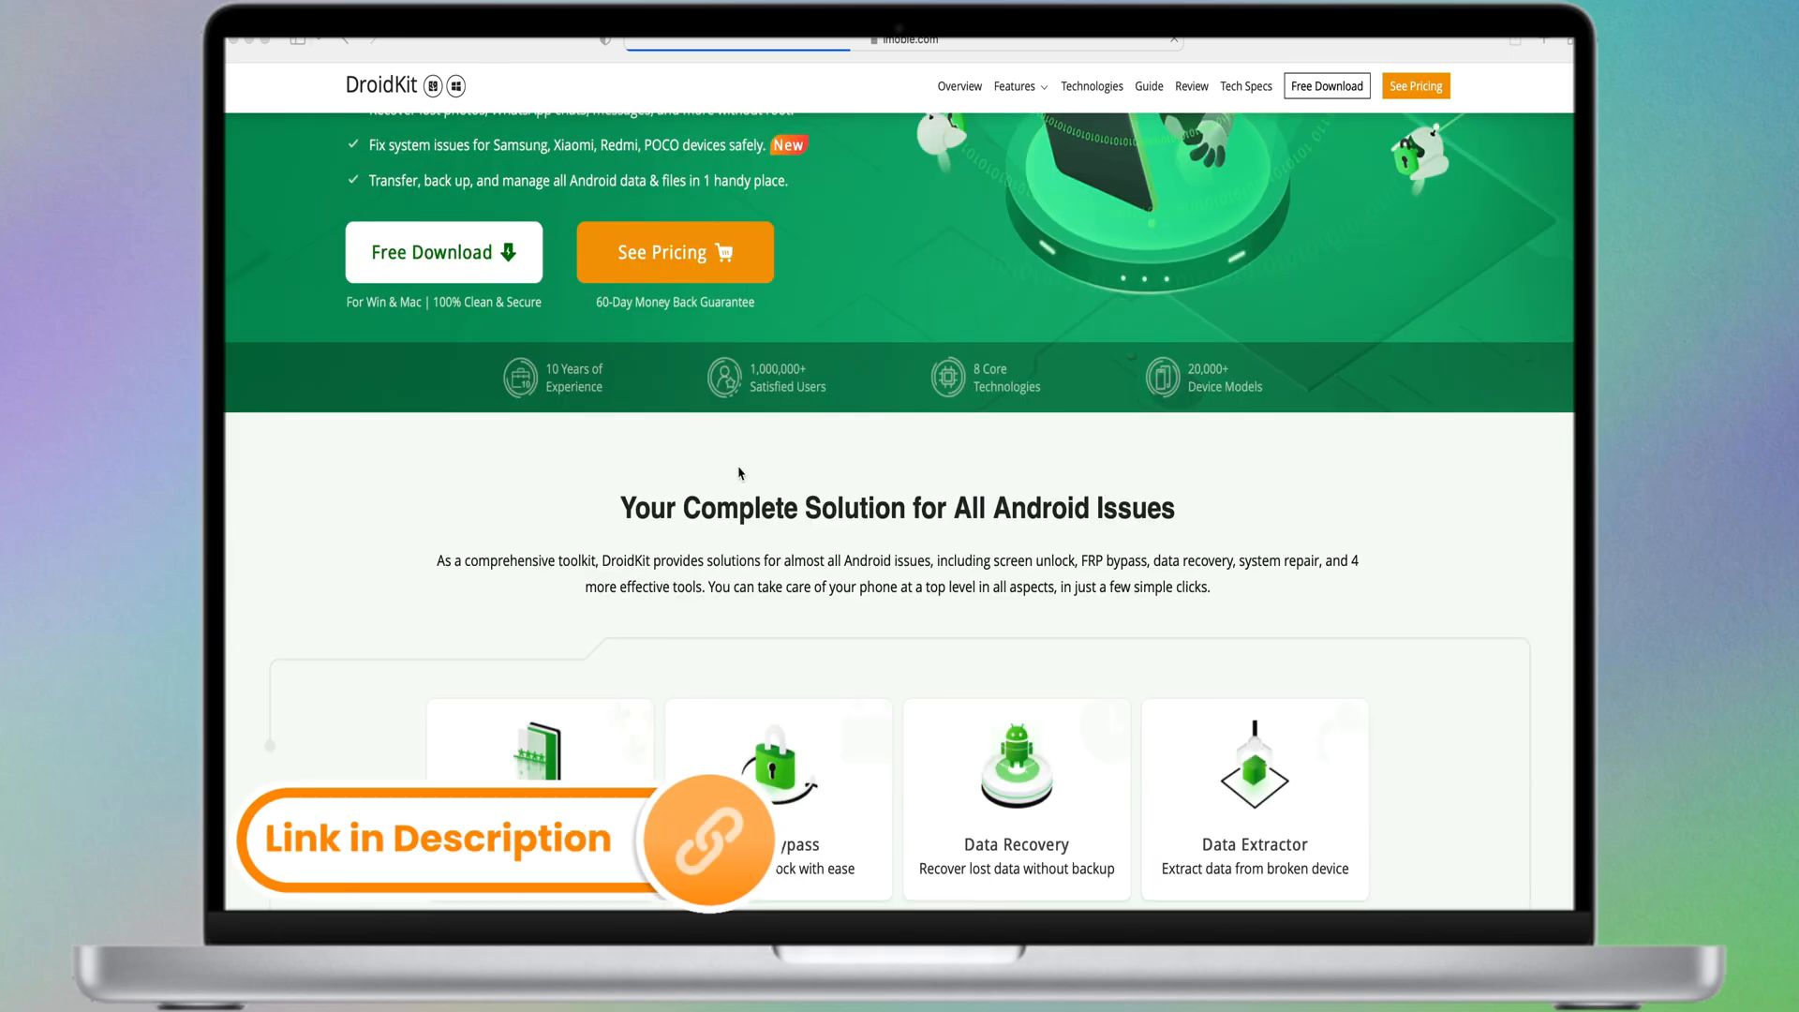
{"action": "scroll", "scroll_direction": "down", "scroll_amount": 3}
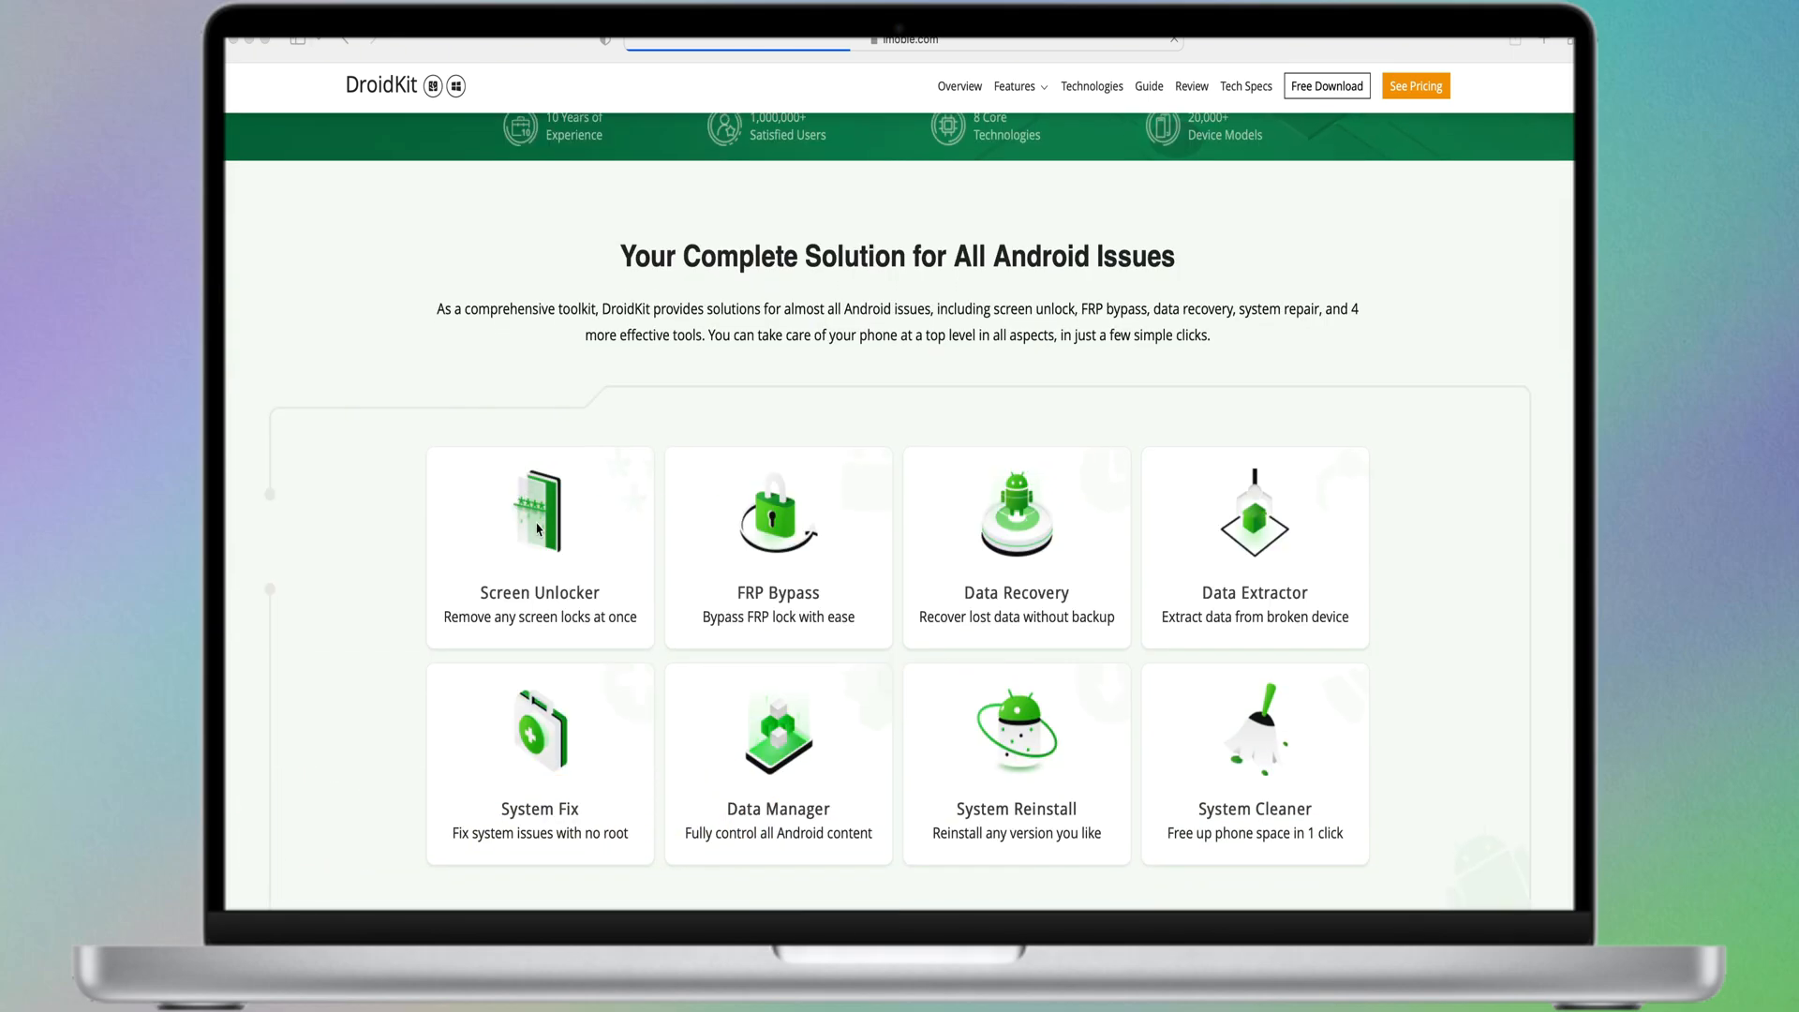
{"action": "scroll", "scroll_direction": "down", "scroll_amount": 3}
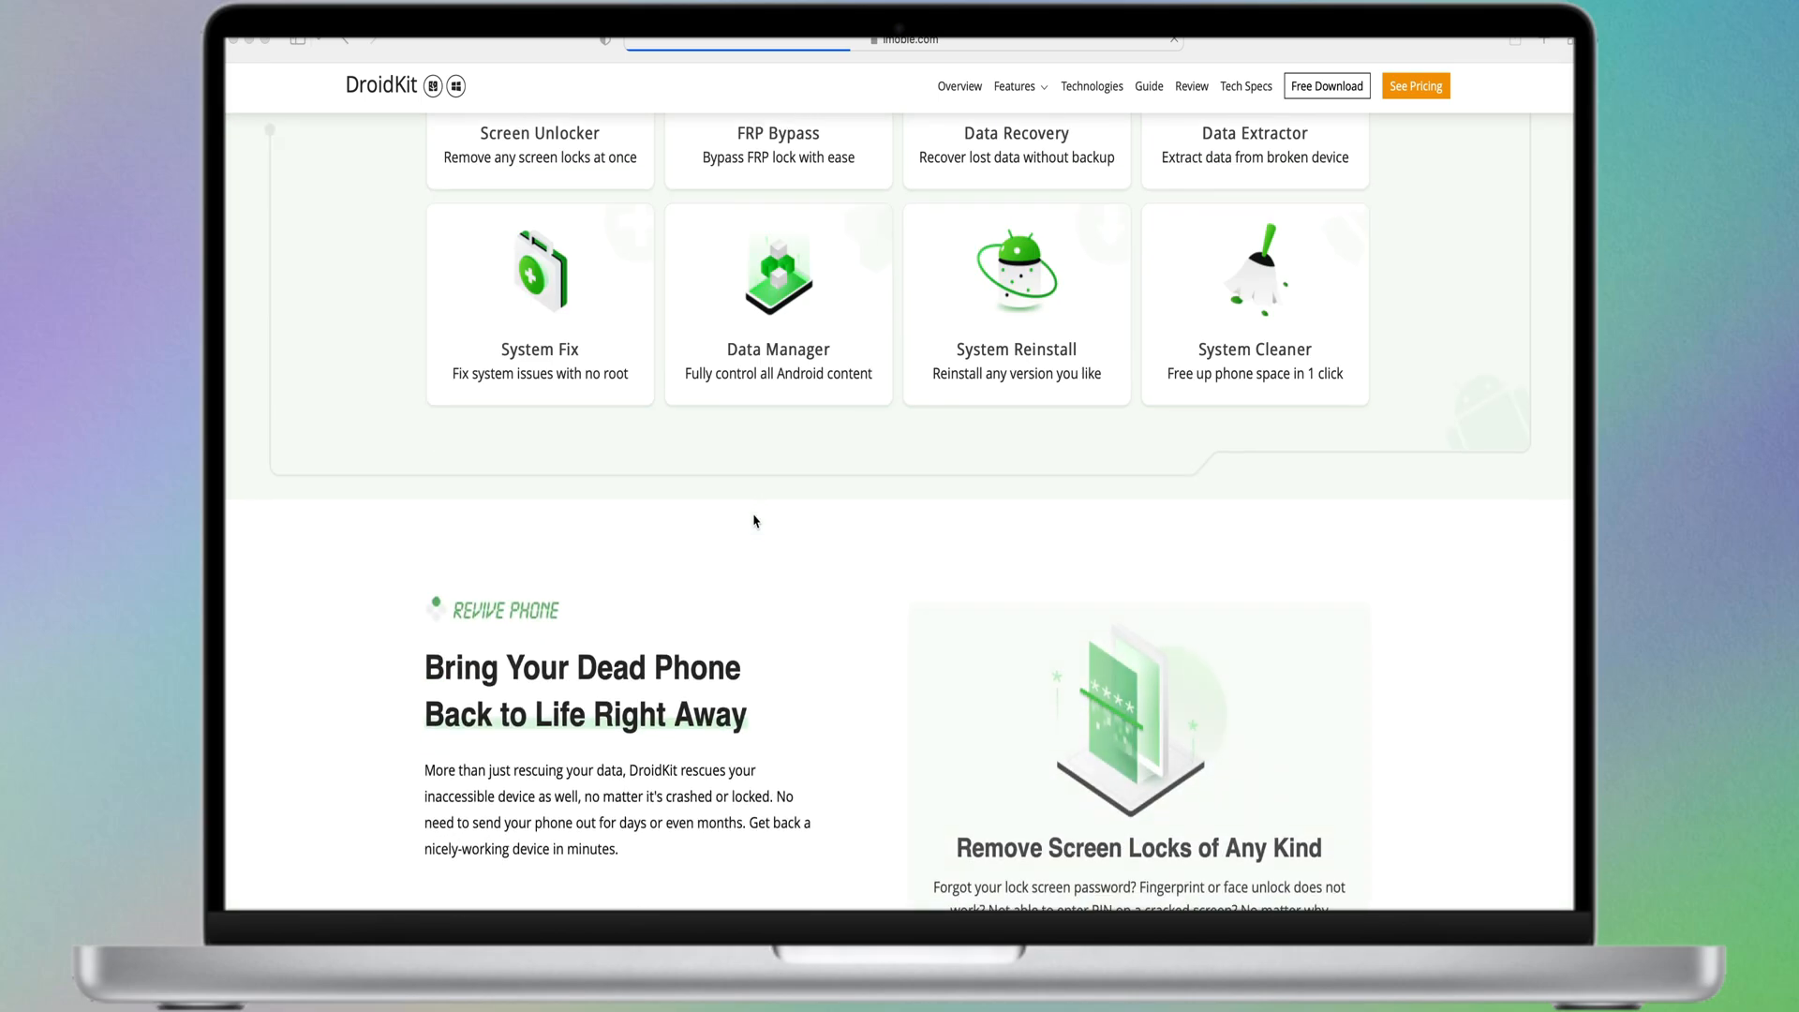
{"action": "scroll", "scroll_direction": "down", "scroll_amount": 3}
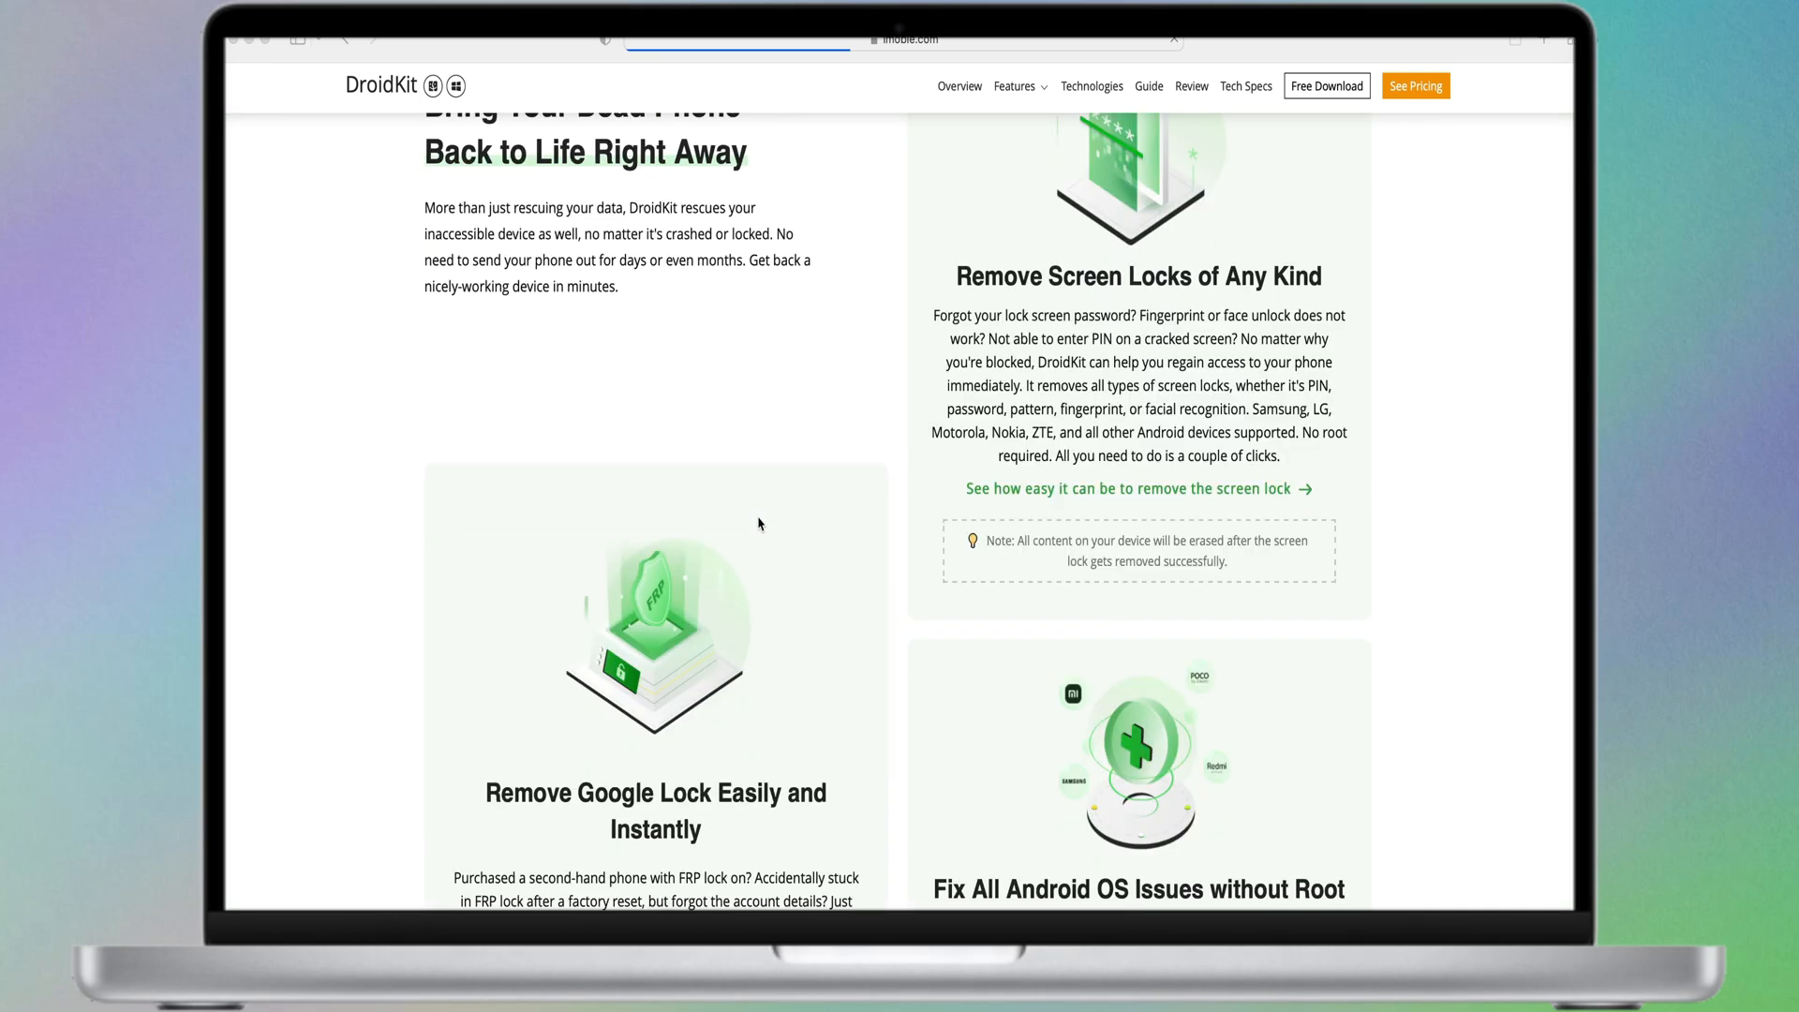
{"action": "scroll", "scroll_direction": "down", "scroll_amount": 3}
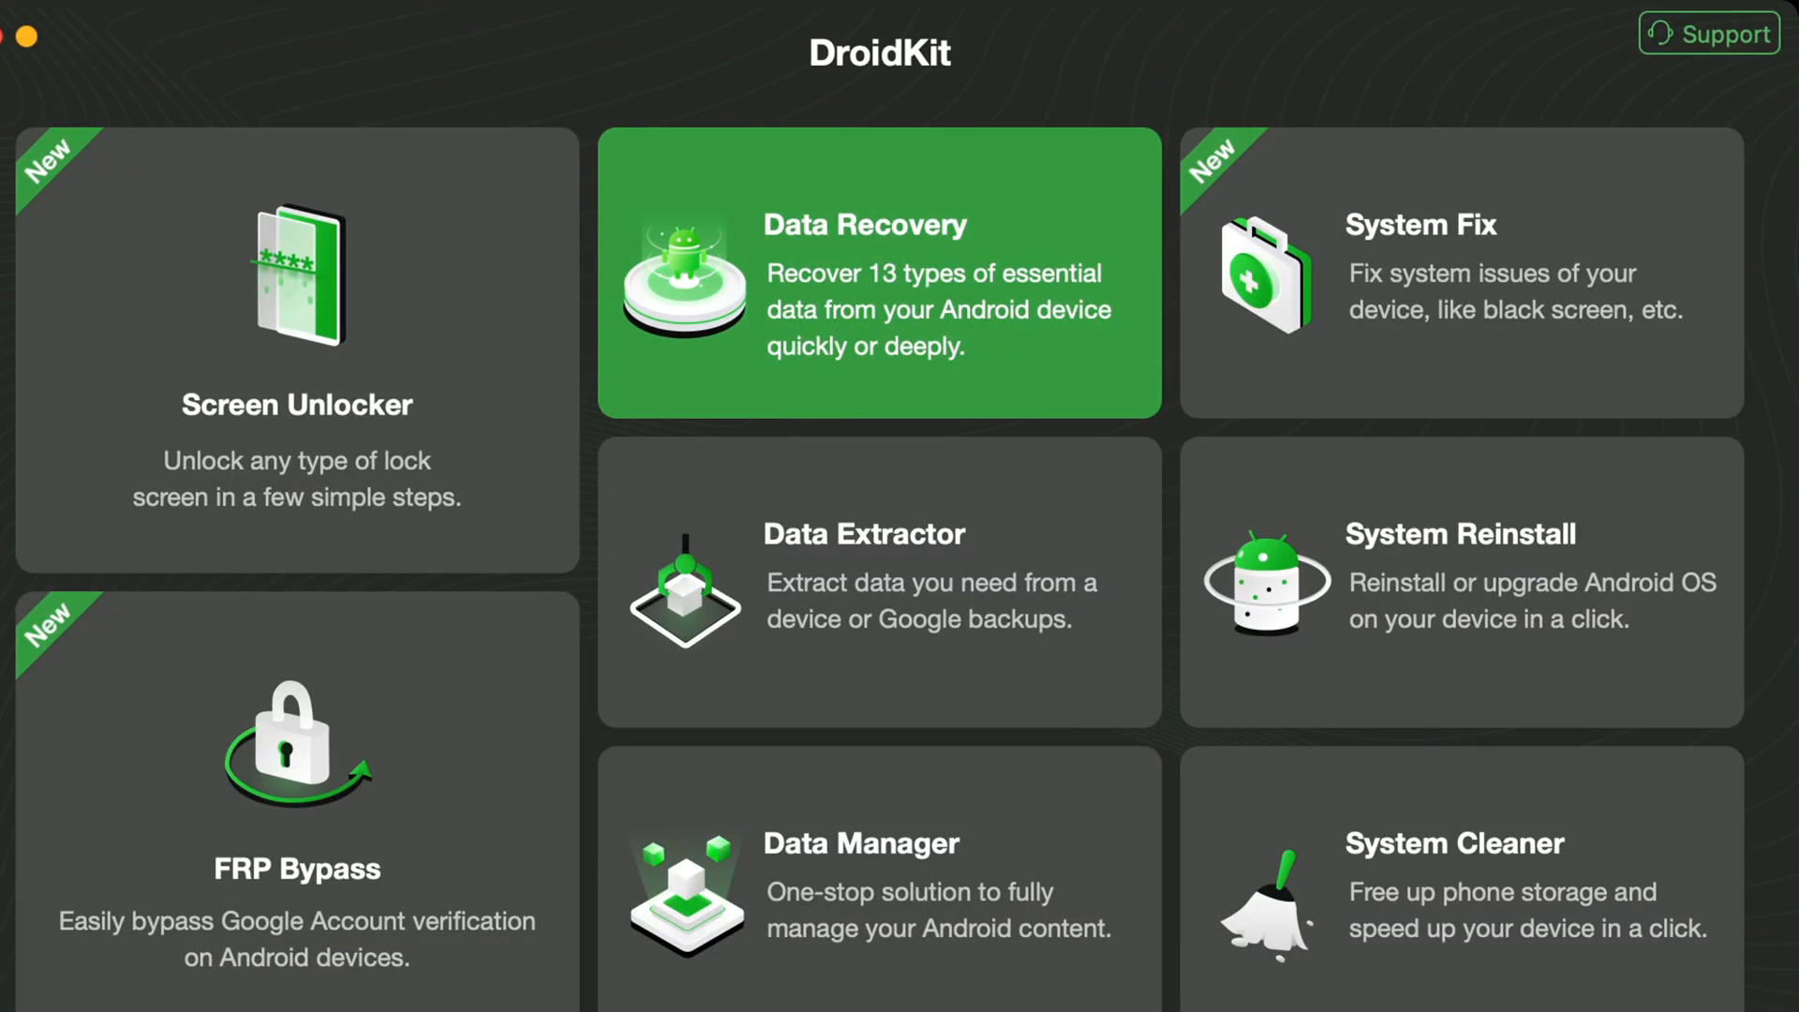
{"action": "mouse_move", "coordinate": [283, 396]}
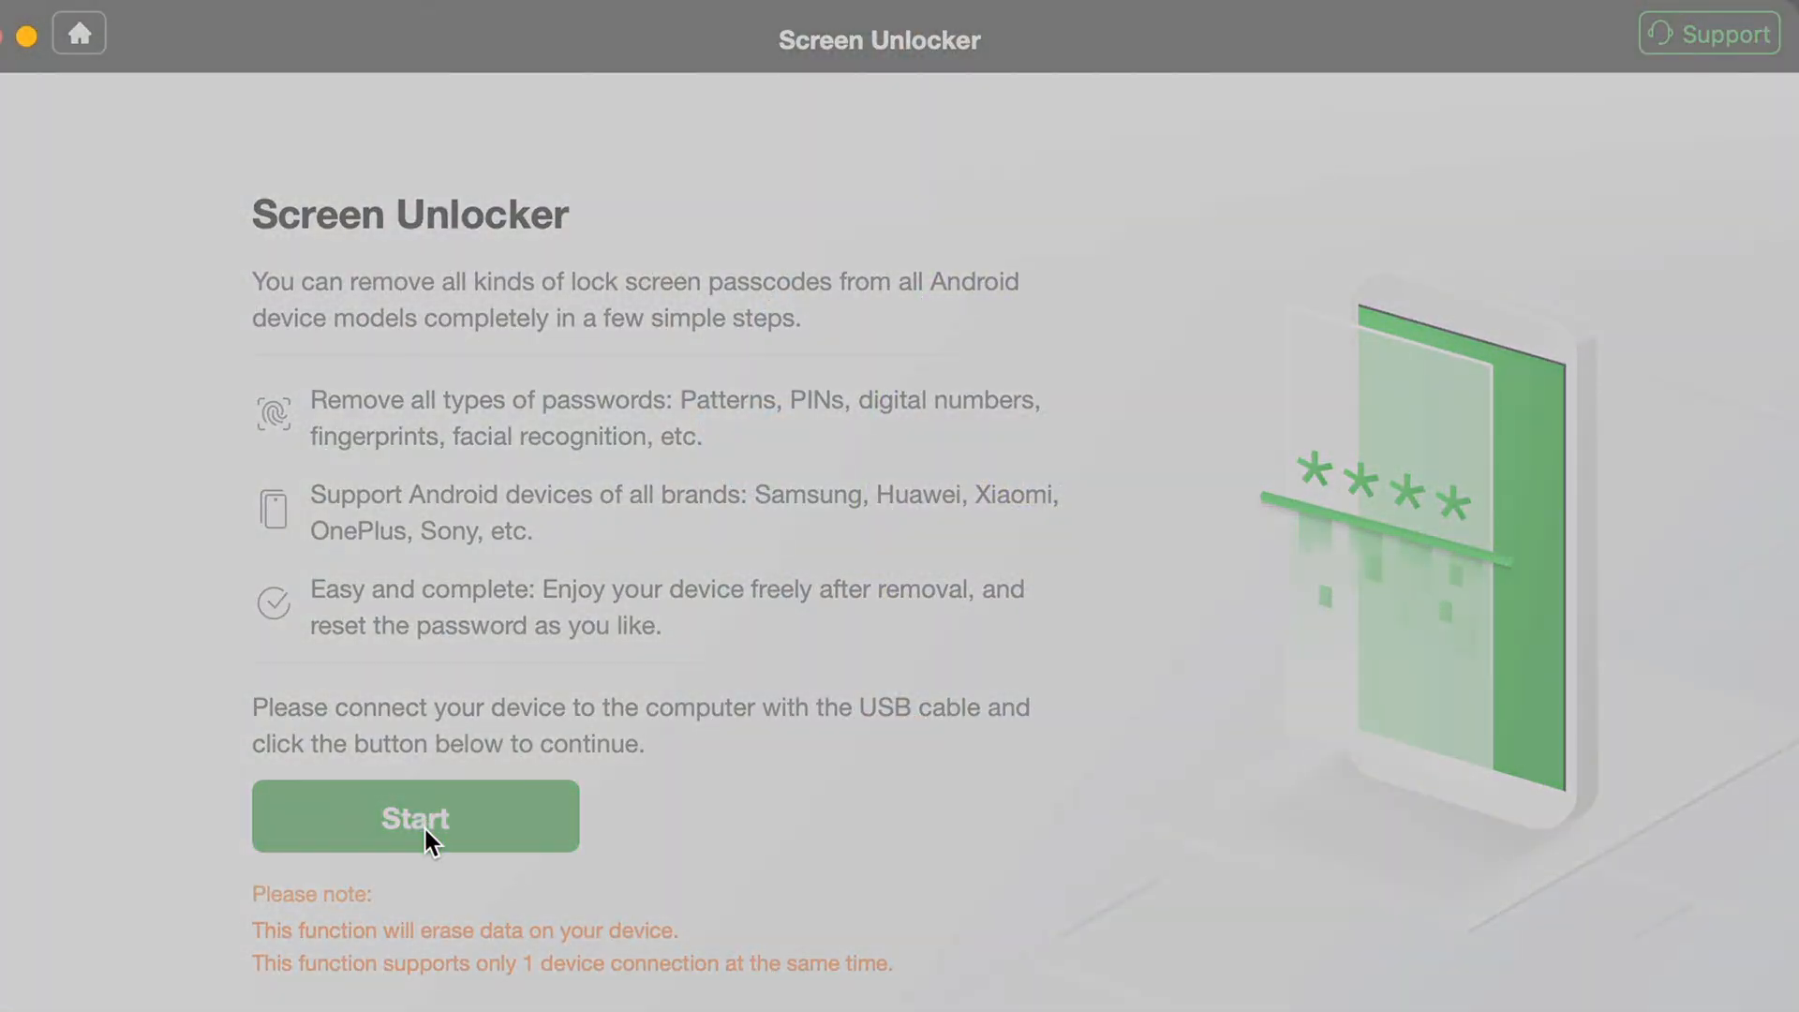
{"action": "left_click", "coordinate": [415, 817]}
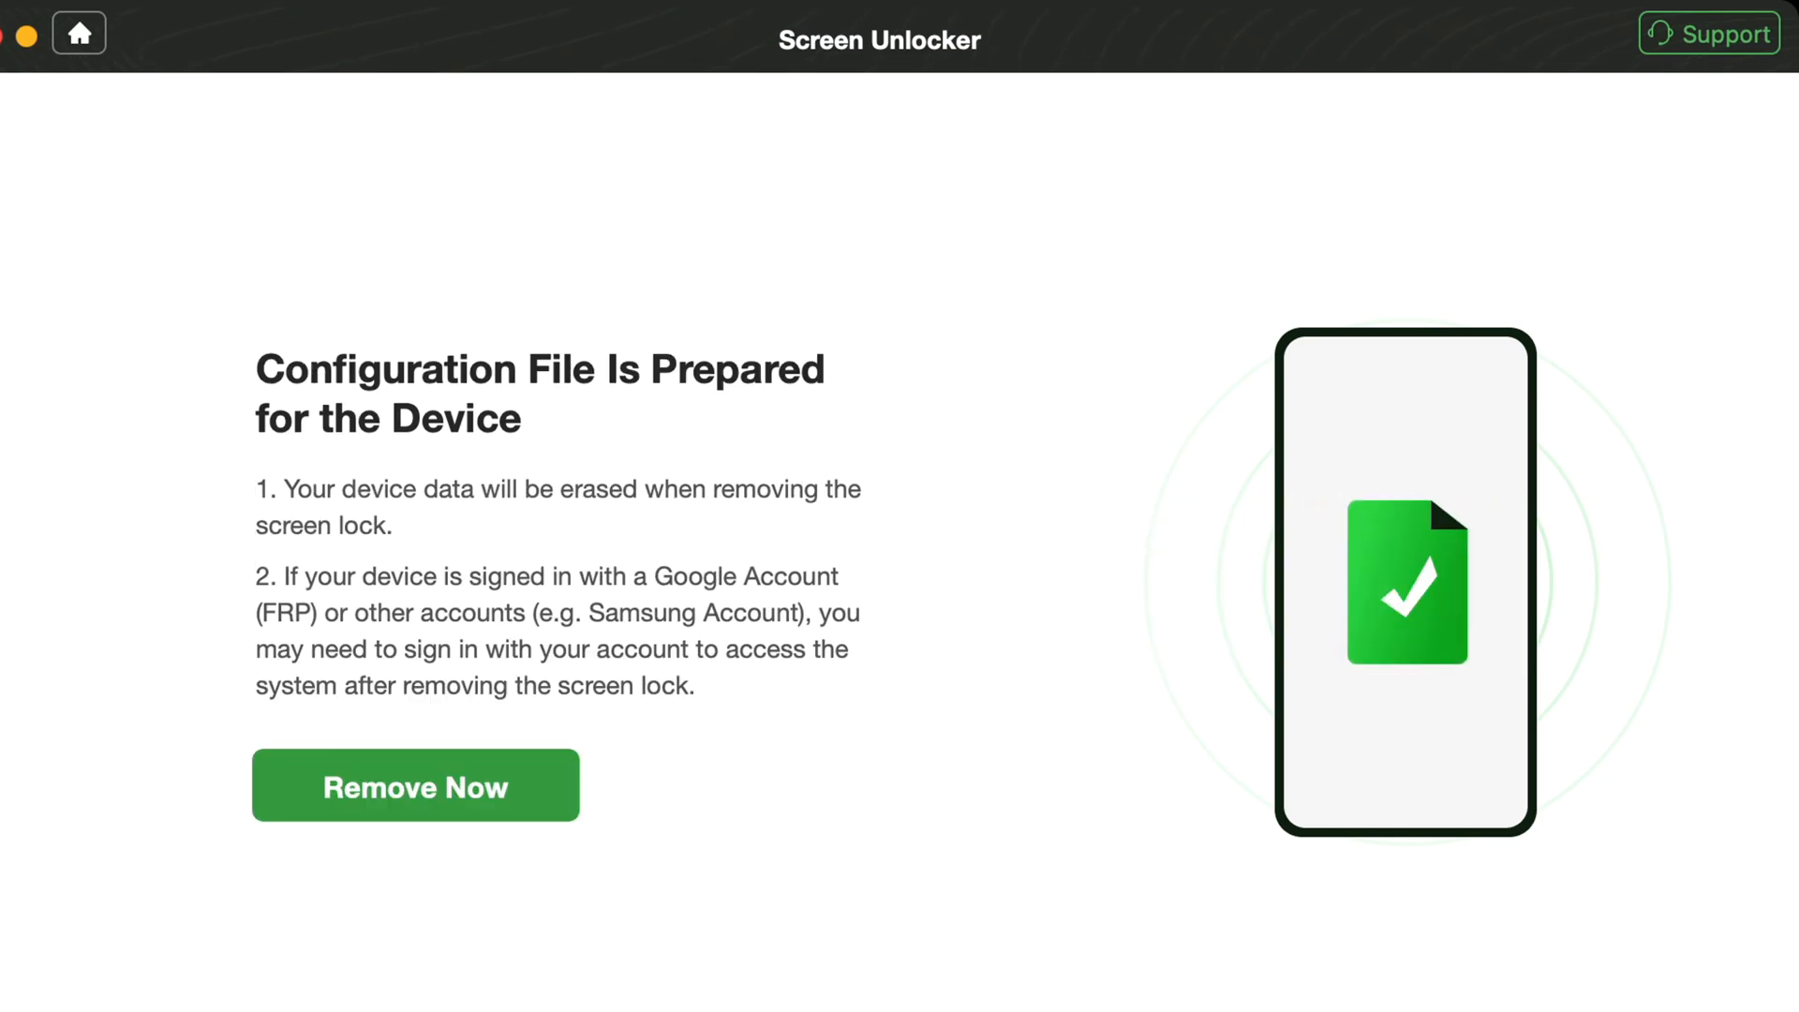
{"action": "left_click", "coordinate": [414, 786]}
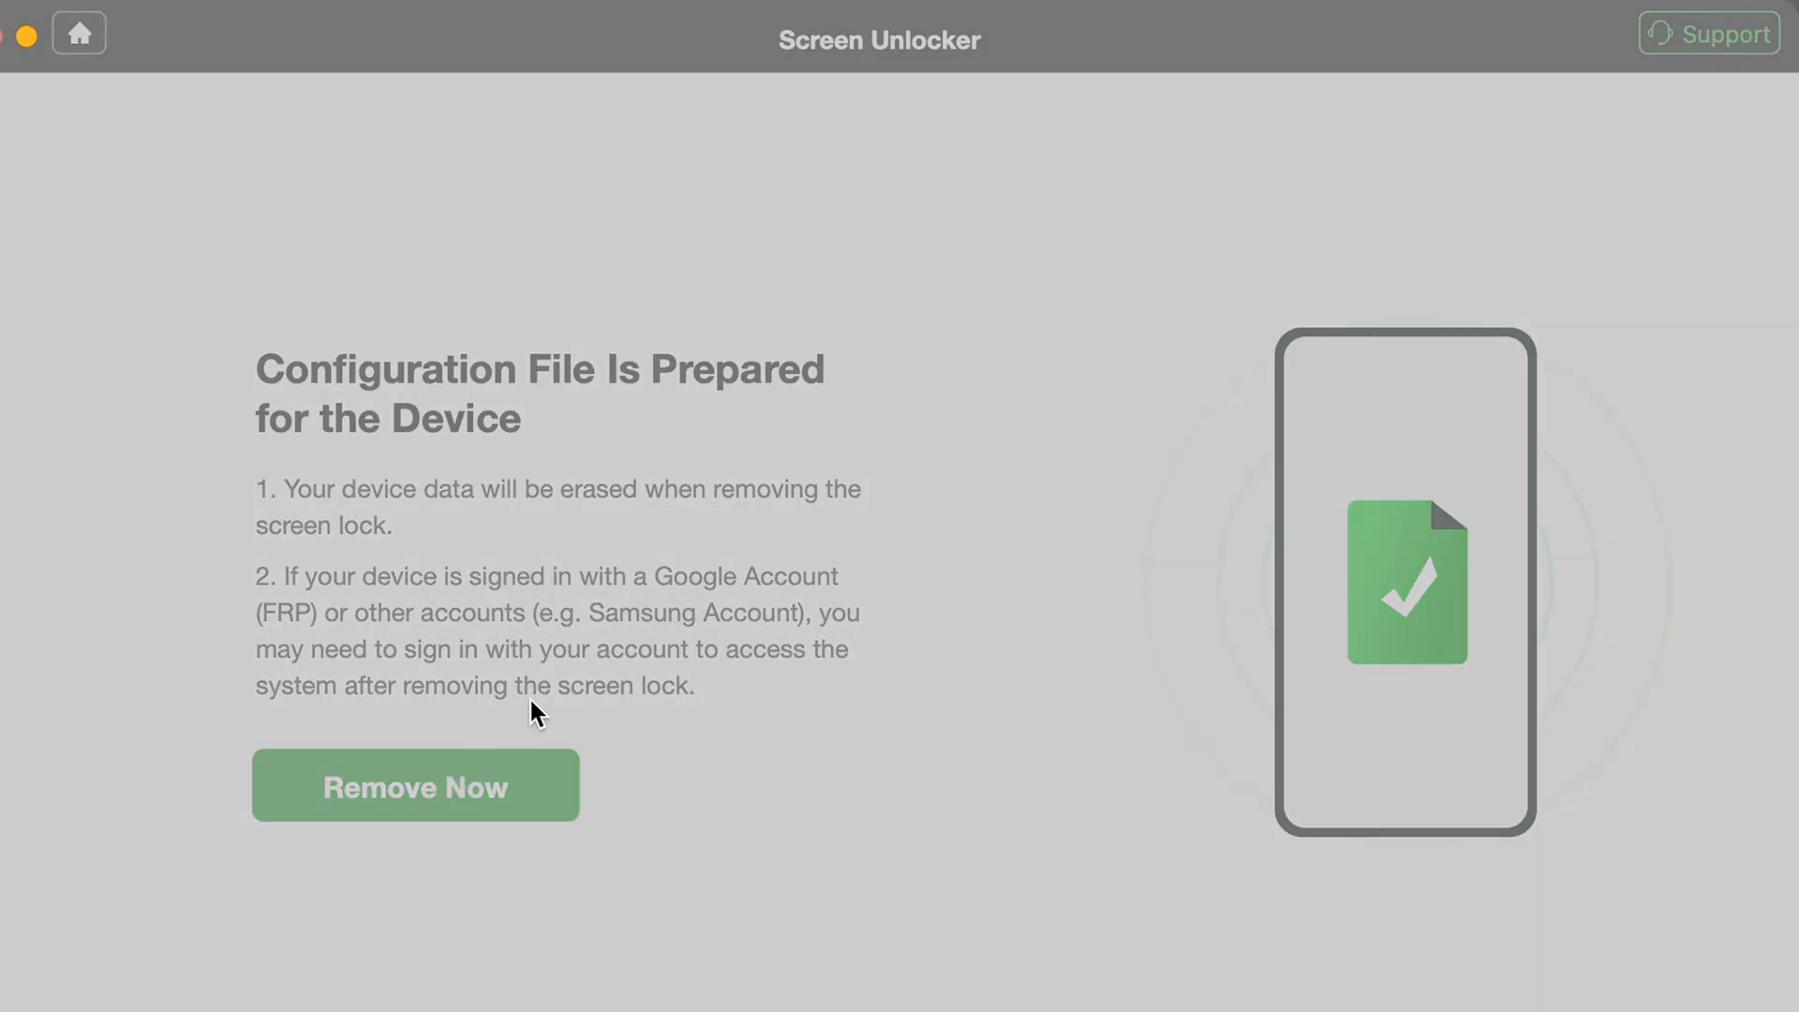
{"action": "left_click", "coordinate": [415, 785]}
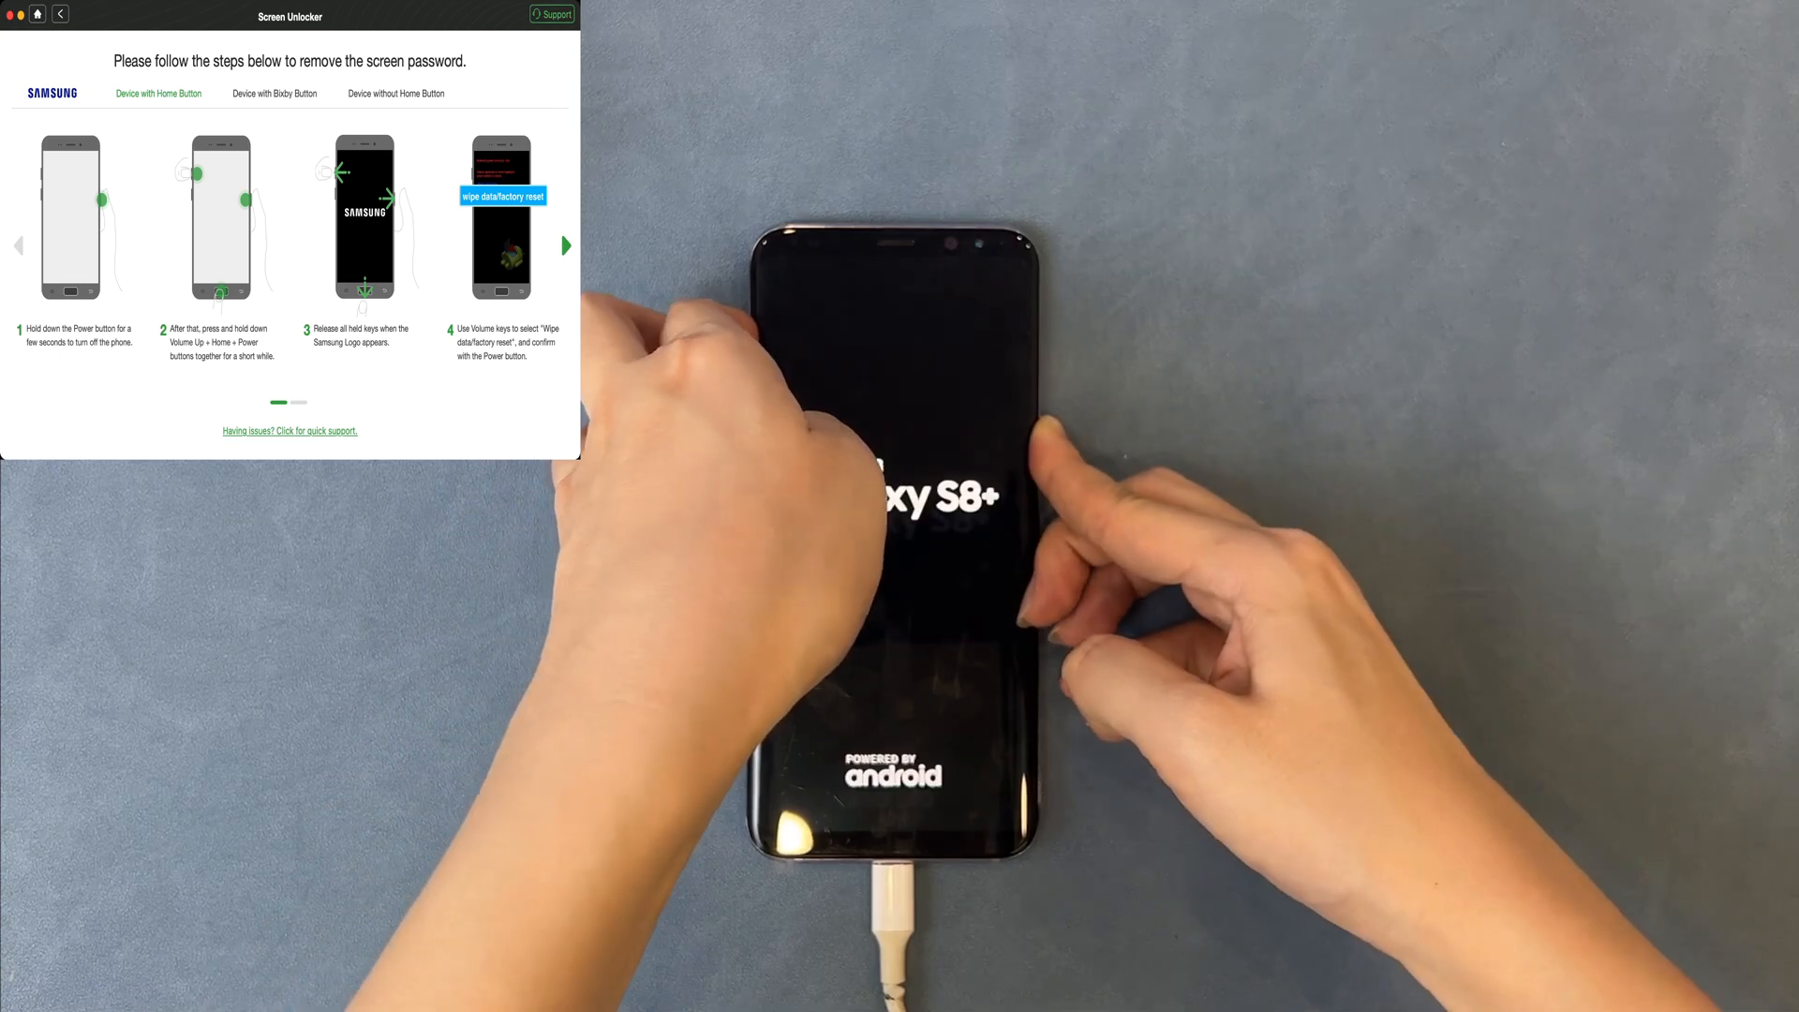
- Switch the recovery-mode guide to the Device with Bixby Button instructions
{"action": "left_click", "coordinate": [273, 92]}
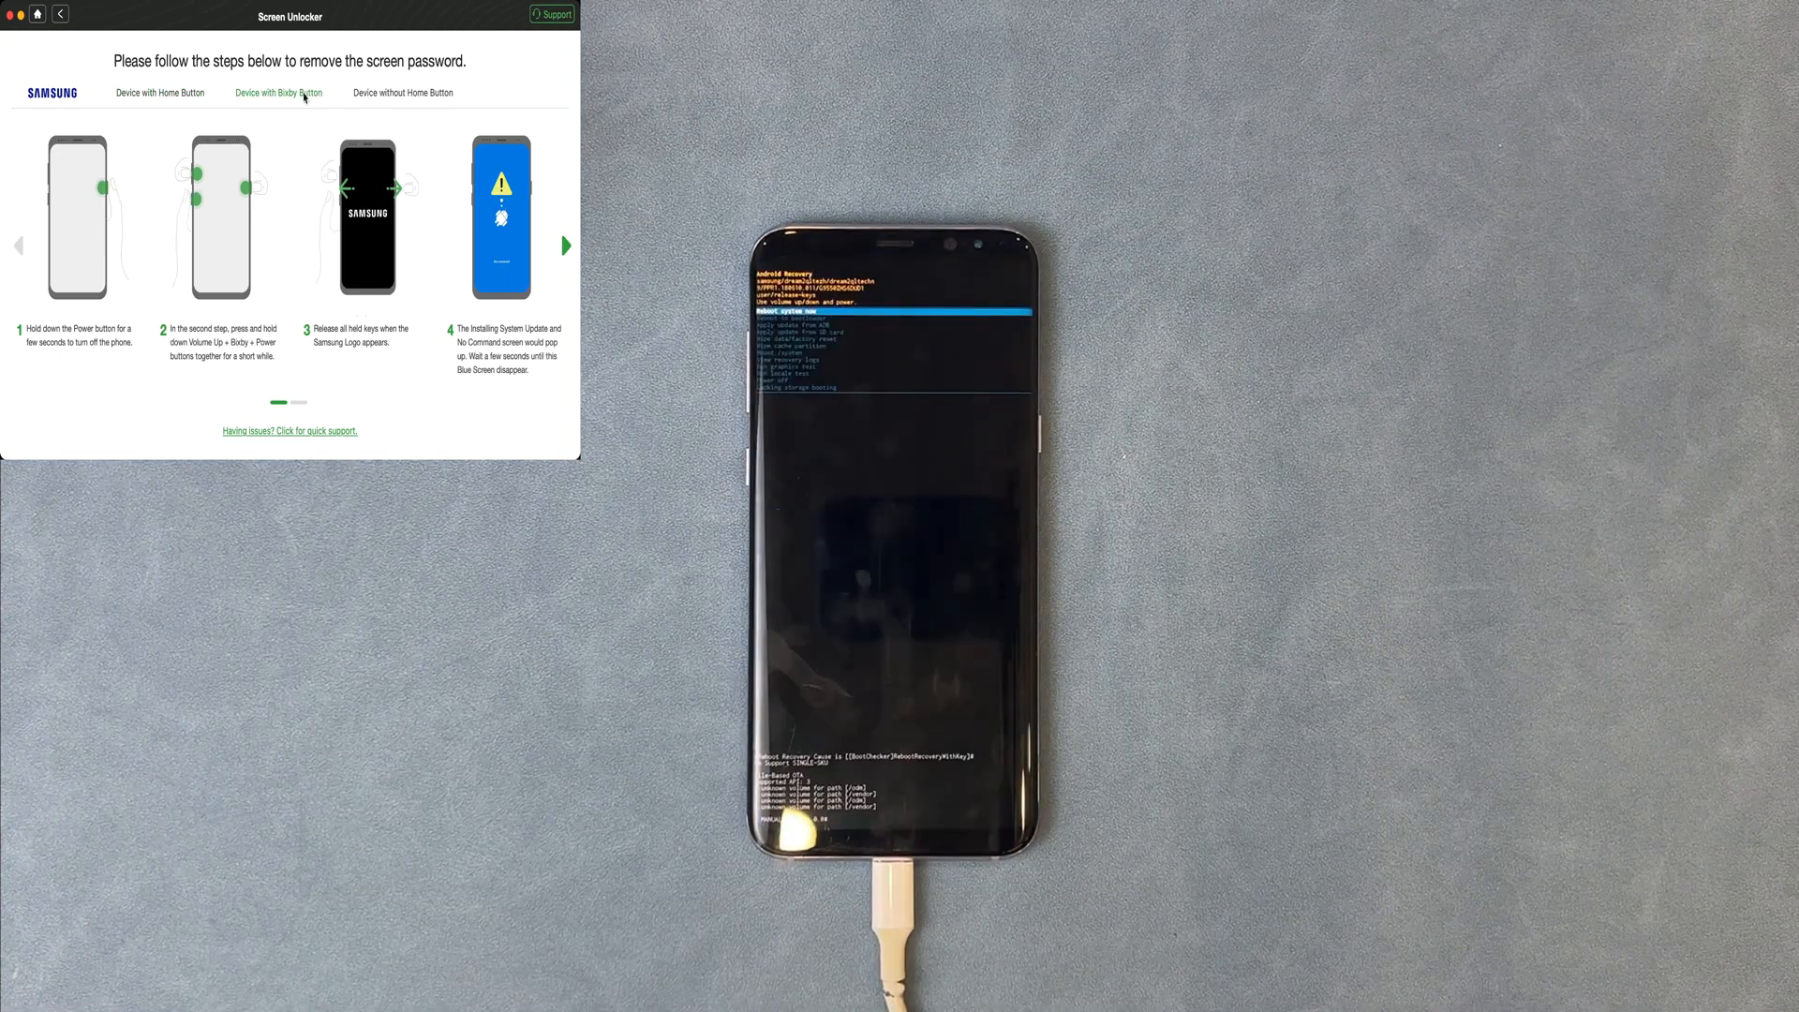
{"action": "left_click", "coordinate": [403, 93]}
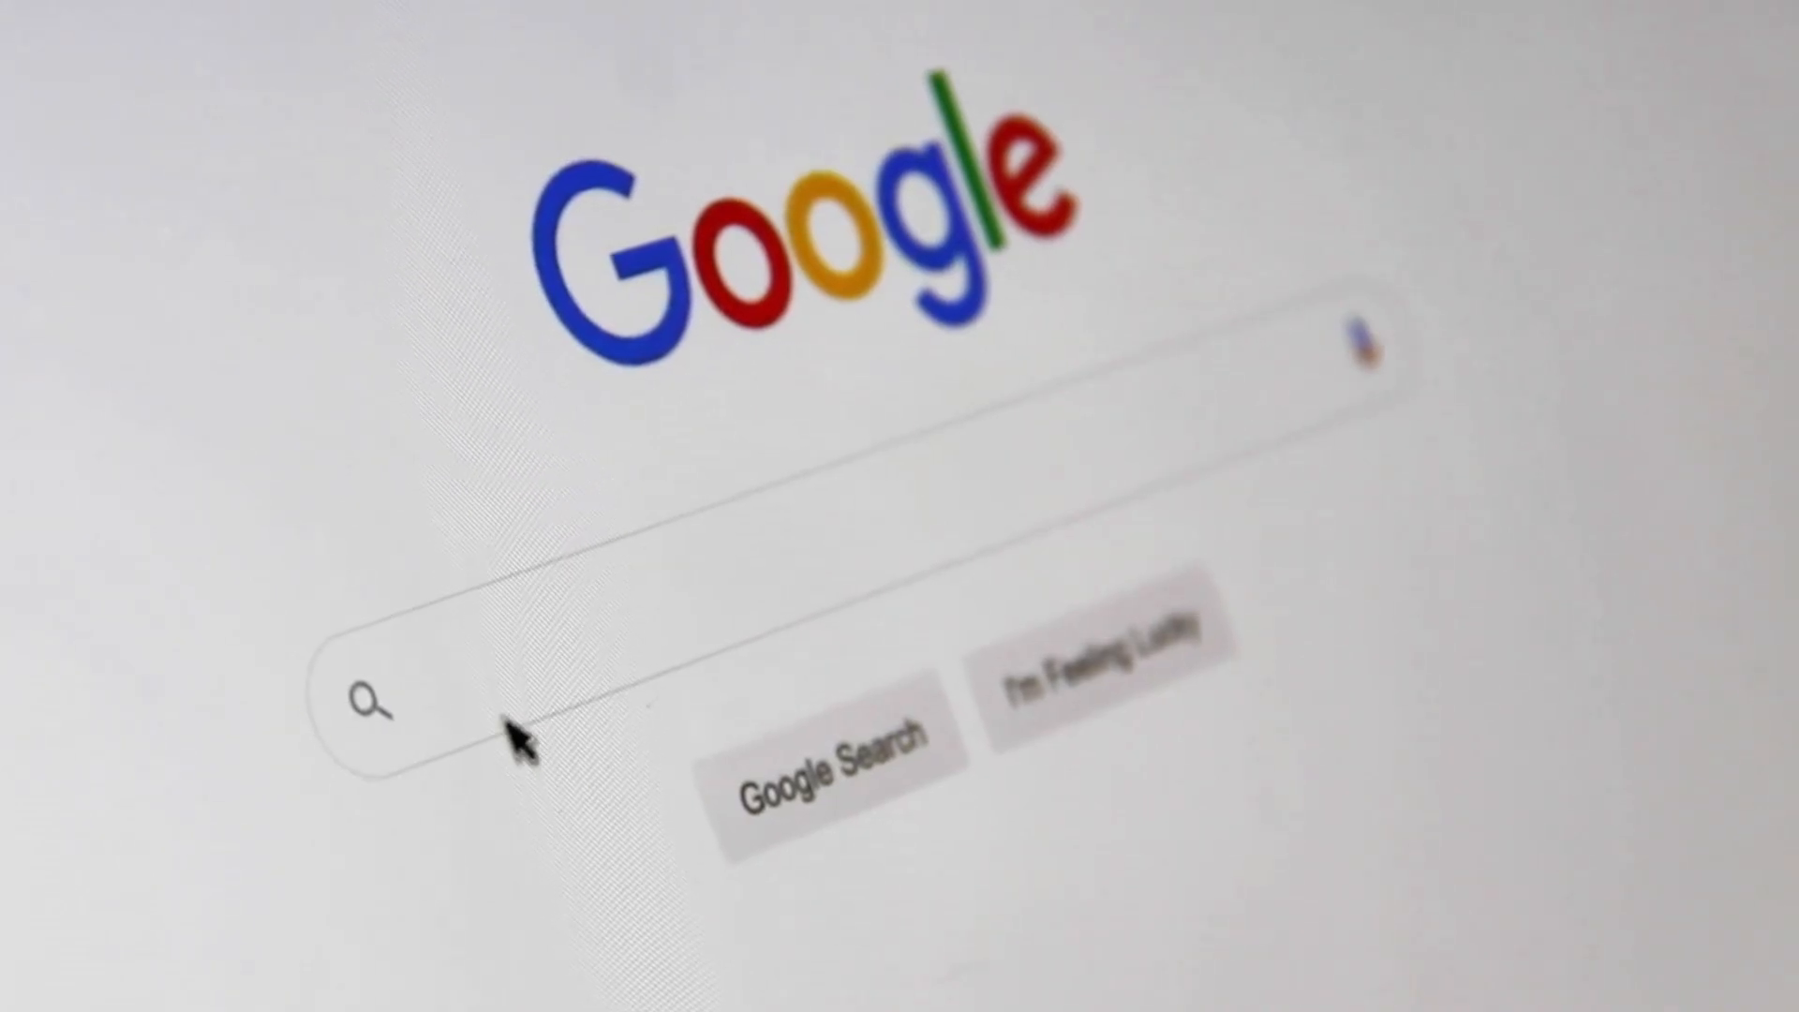
- Search Google for 'google find my device'
{"action": "type", "text": "google find my device"}
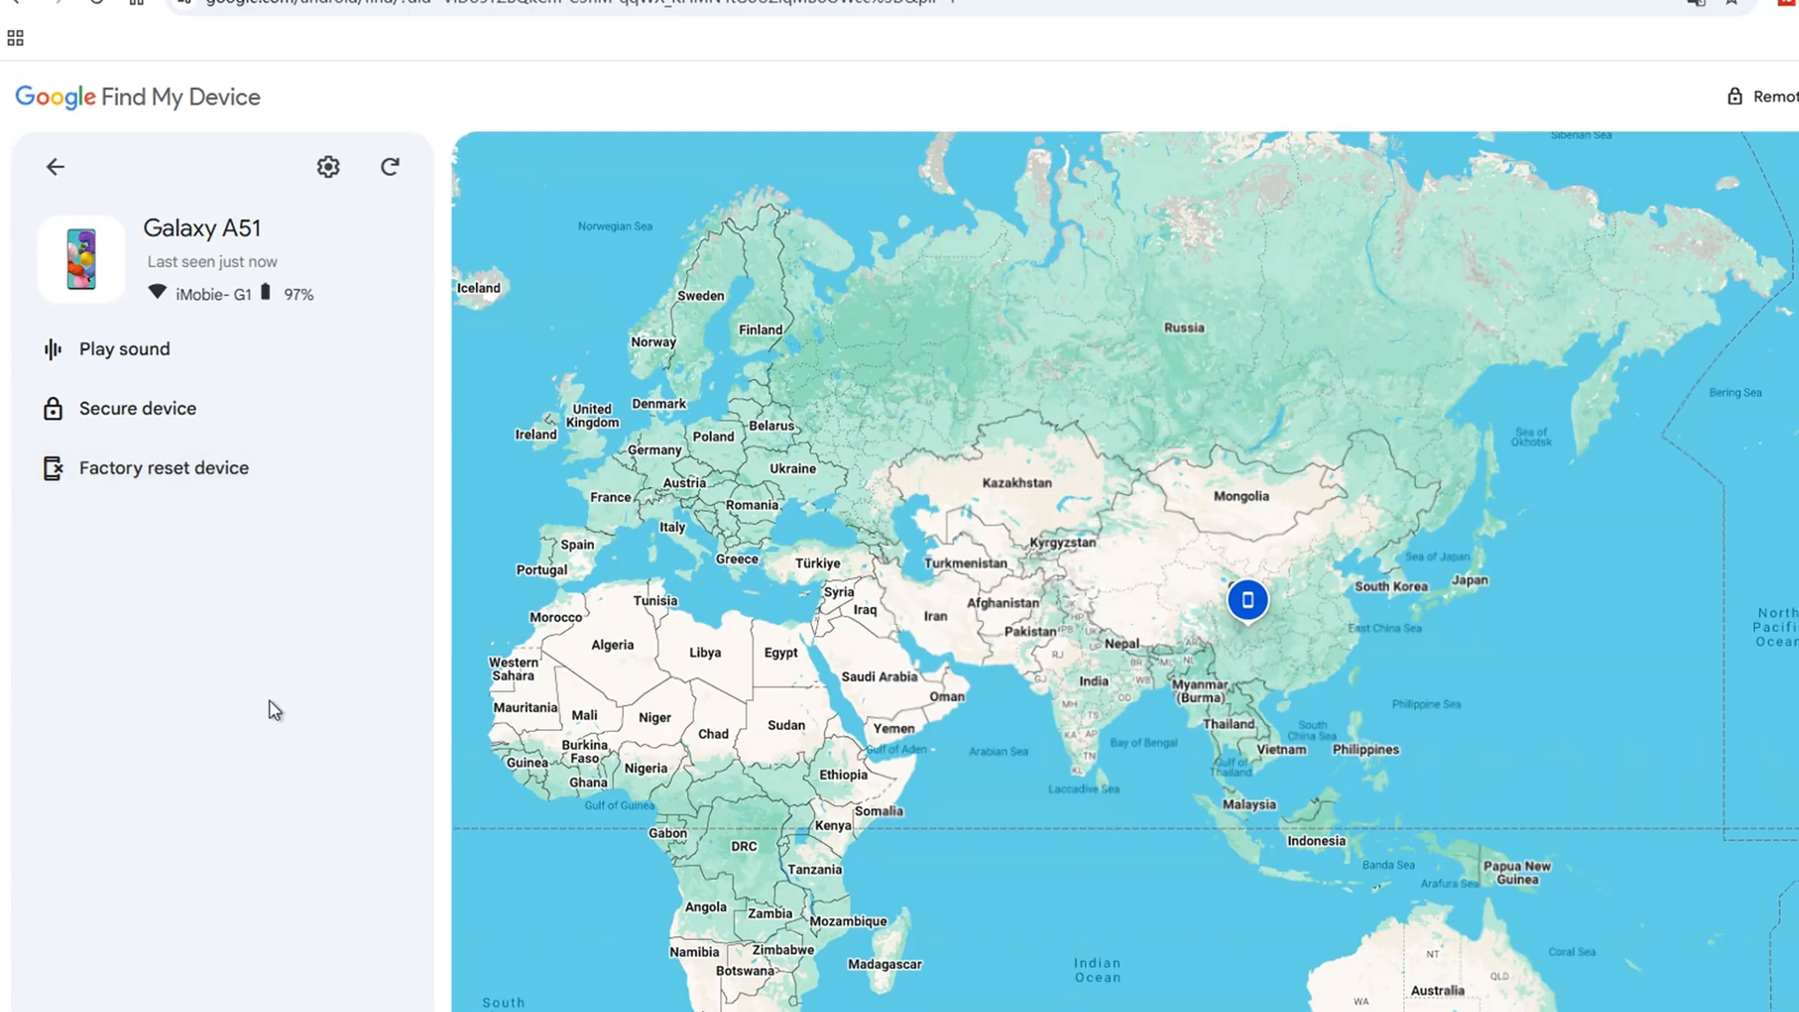
- Choose Factory reset device for the Galaxy A51 and re-enter the Google account password
{"action": "left_click", "coordinate": [163, 466]}
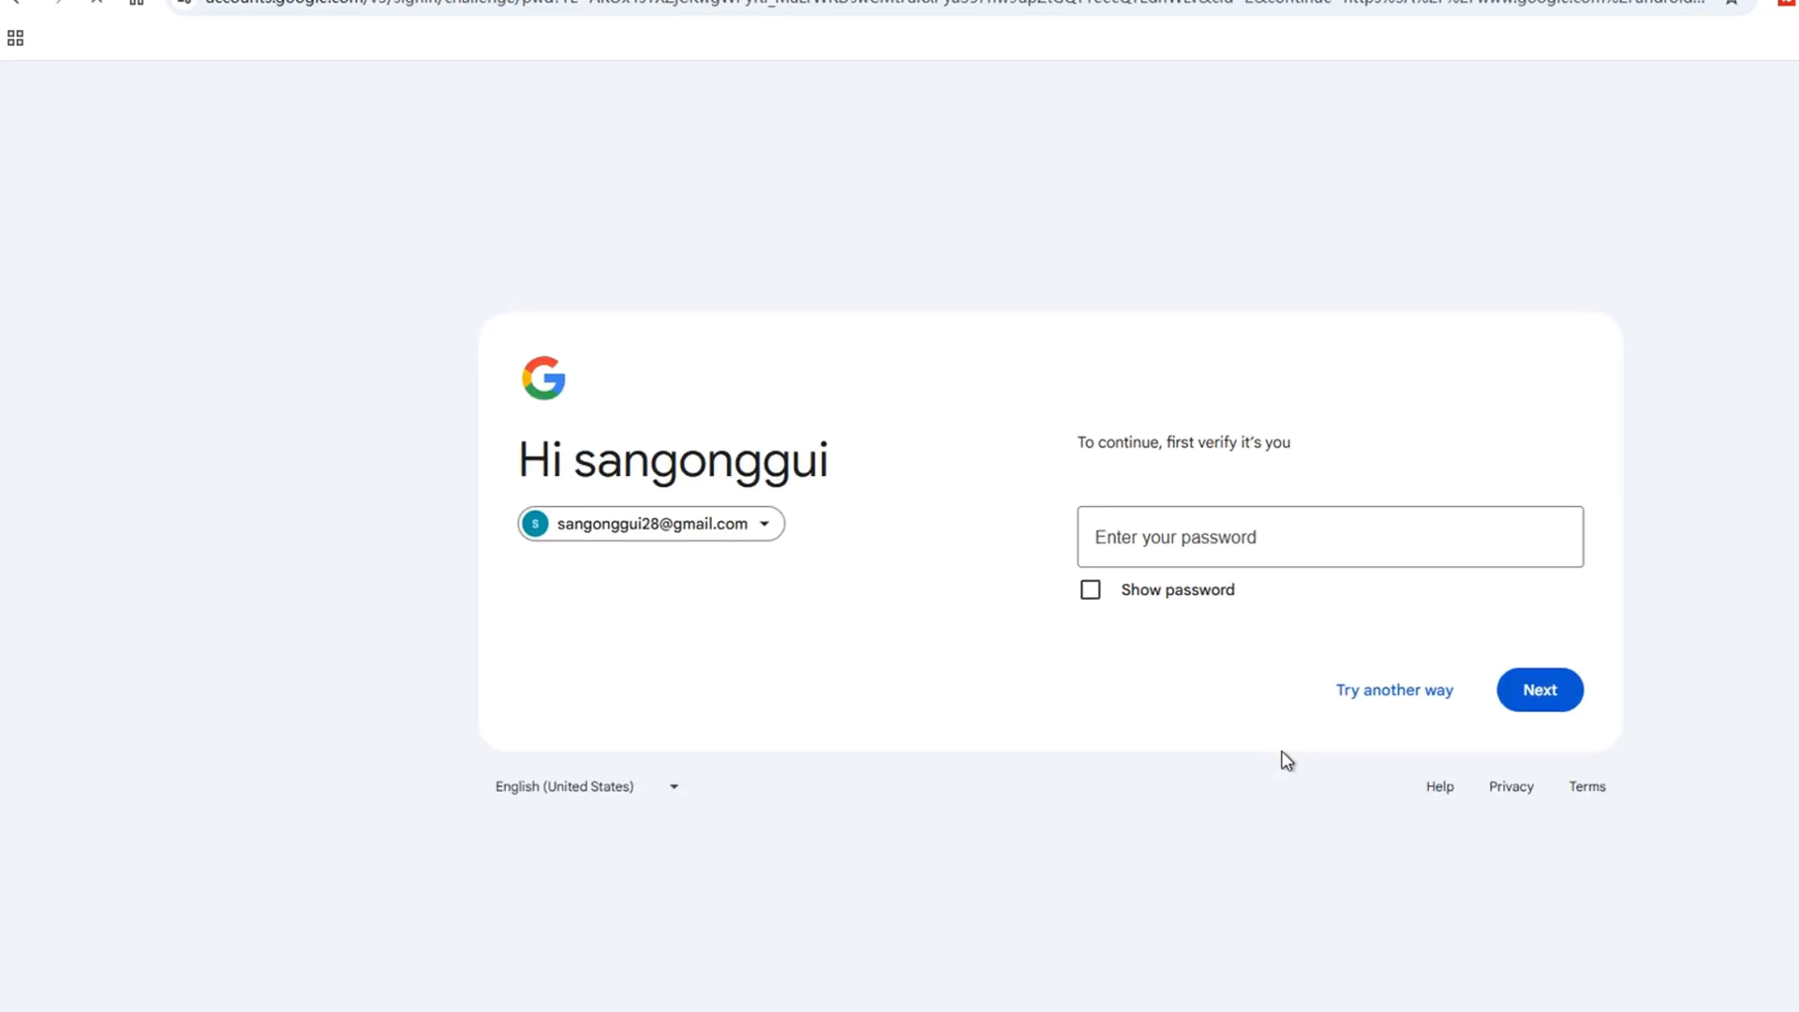
{"action": "left_click", "coordinate": [1329, 536]}
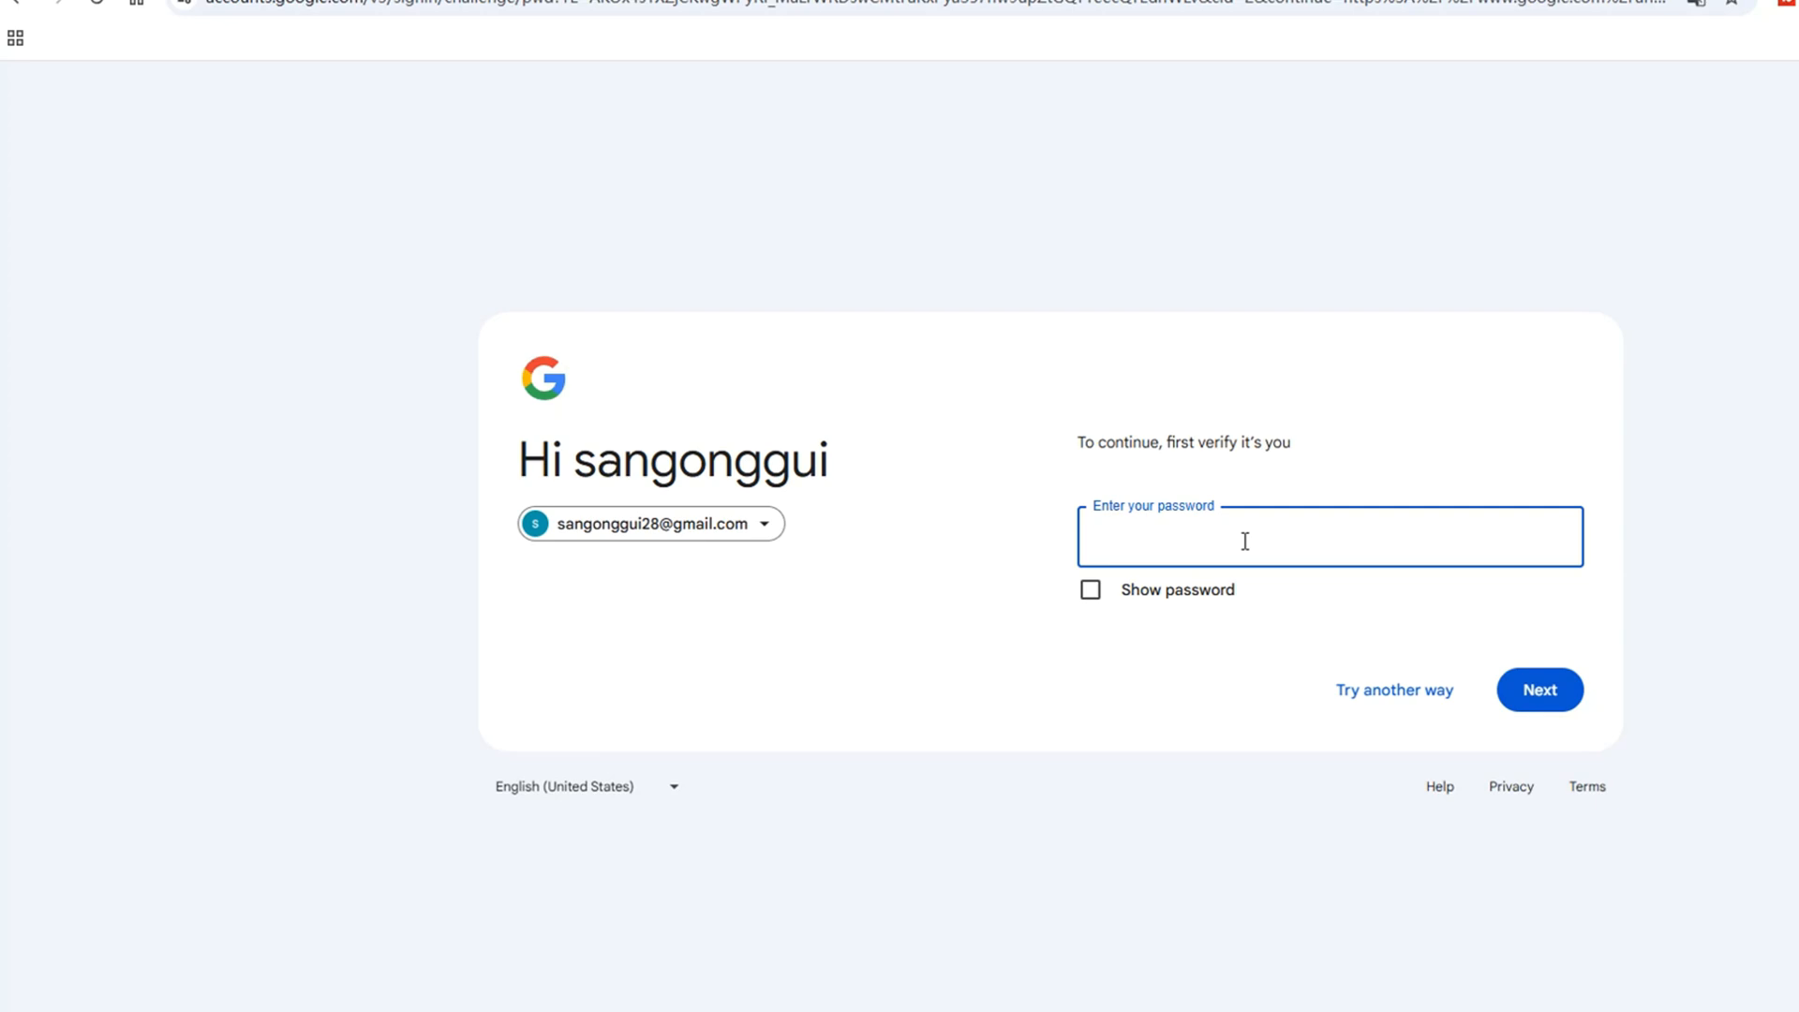
{"action": "type", "text": "password"}
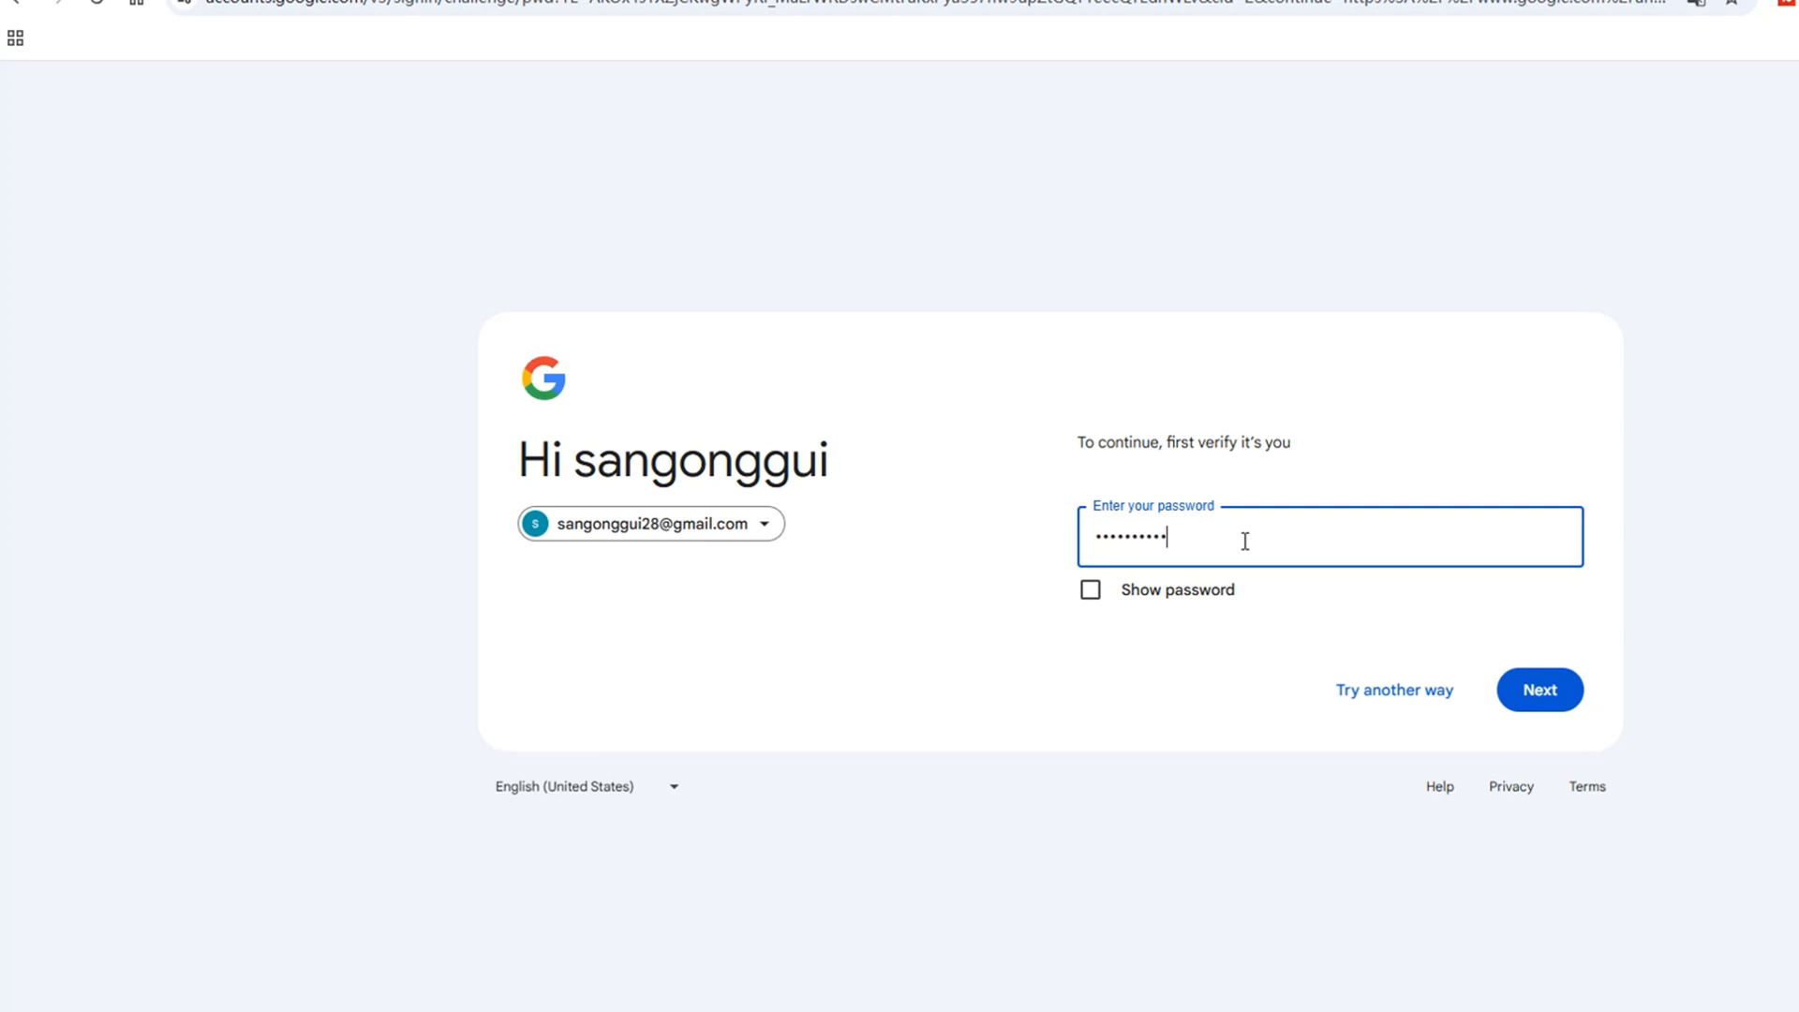
{"action": "left_click", "coordinate": [1538, 689]}
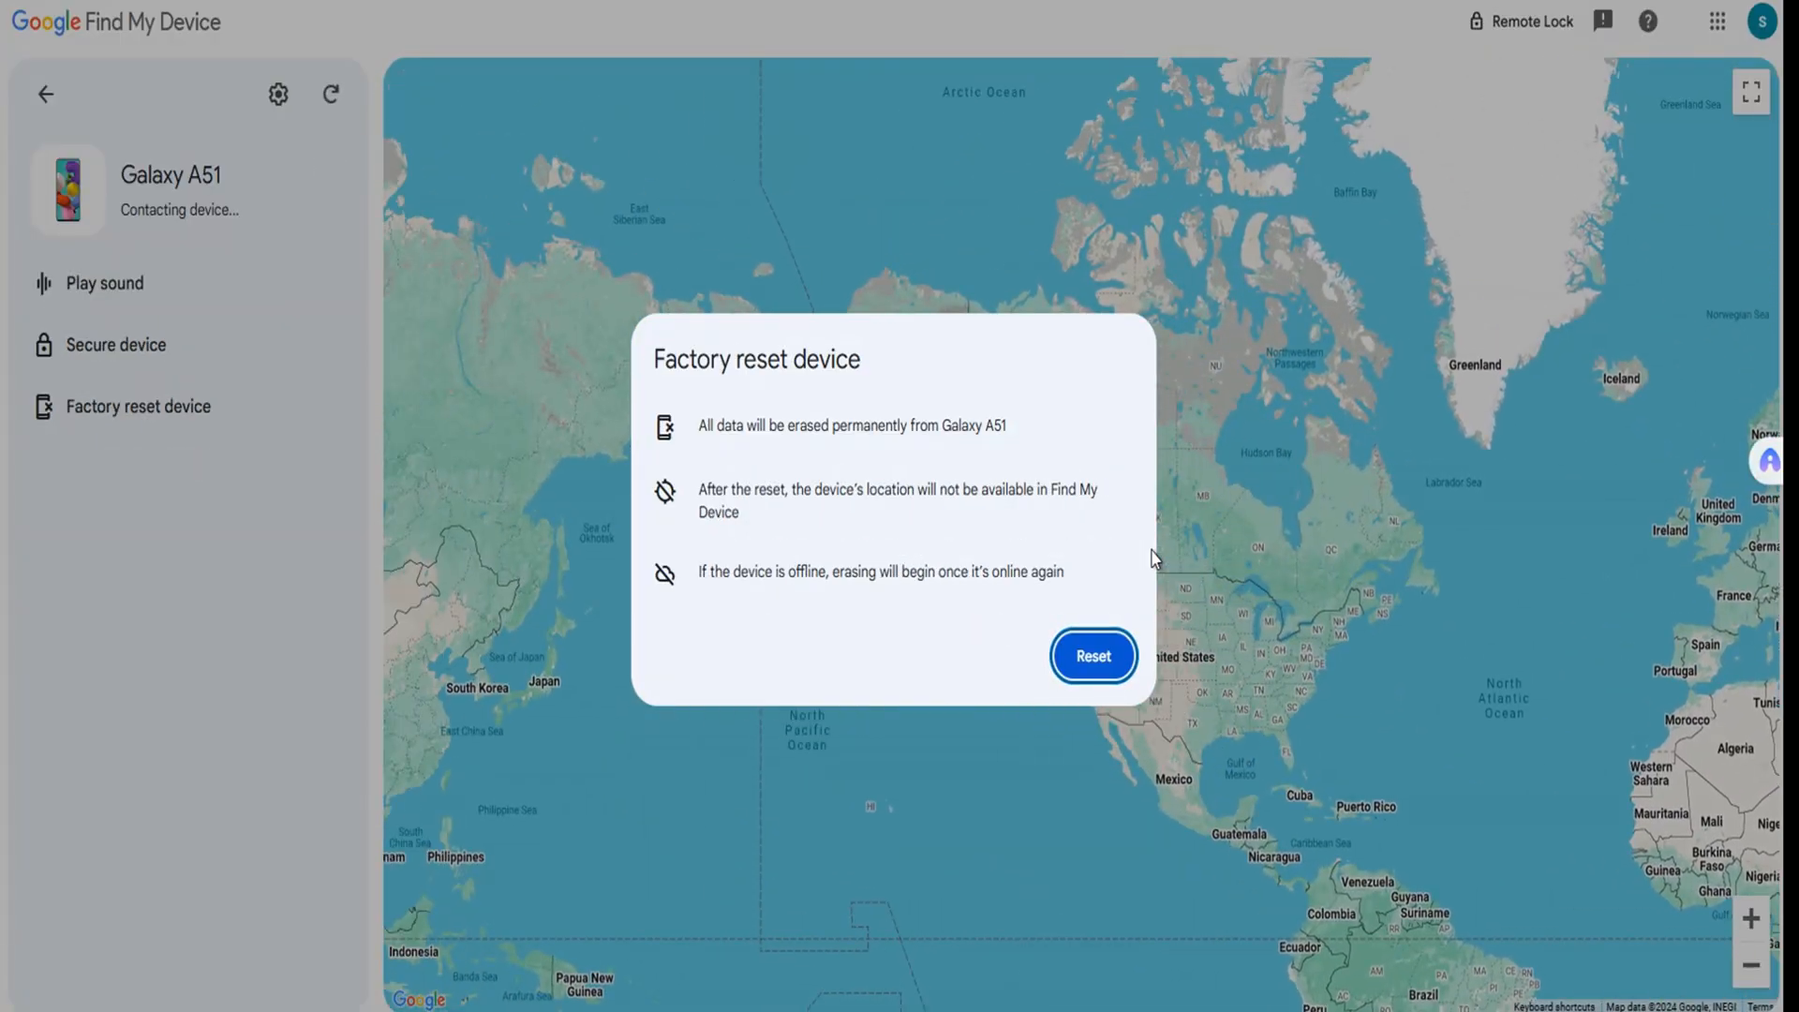
- Confirm Reset and Erase for the Galaxy A51, then decline the Security Checkup prompt
{"action": "left_click", "coordinate": [1091, 656]}
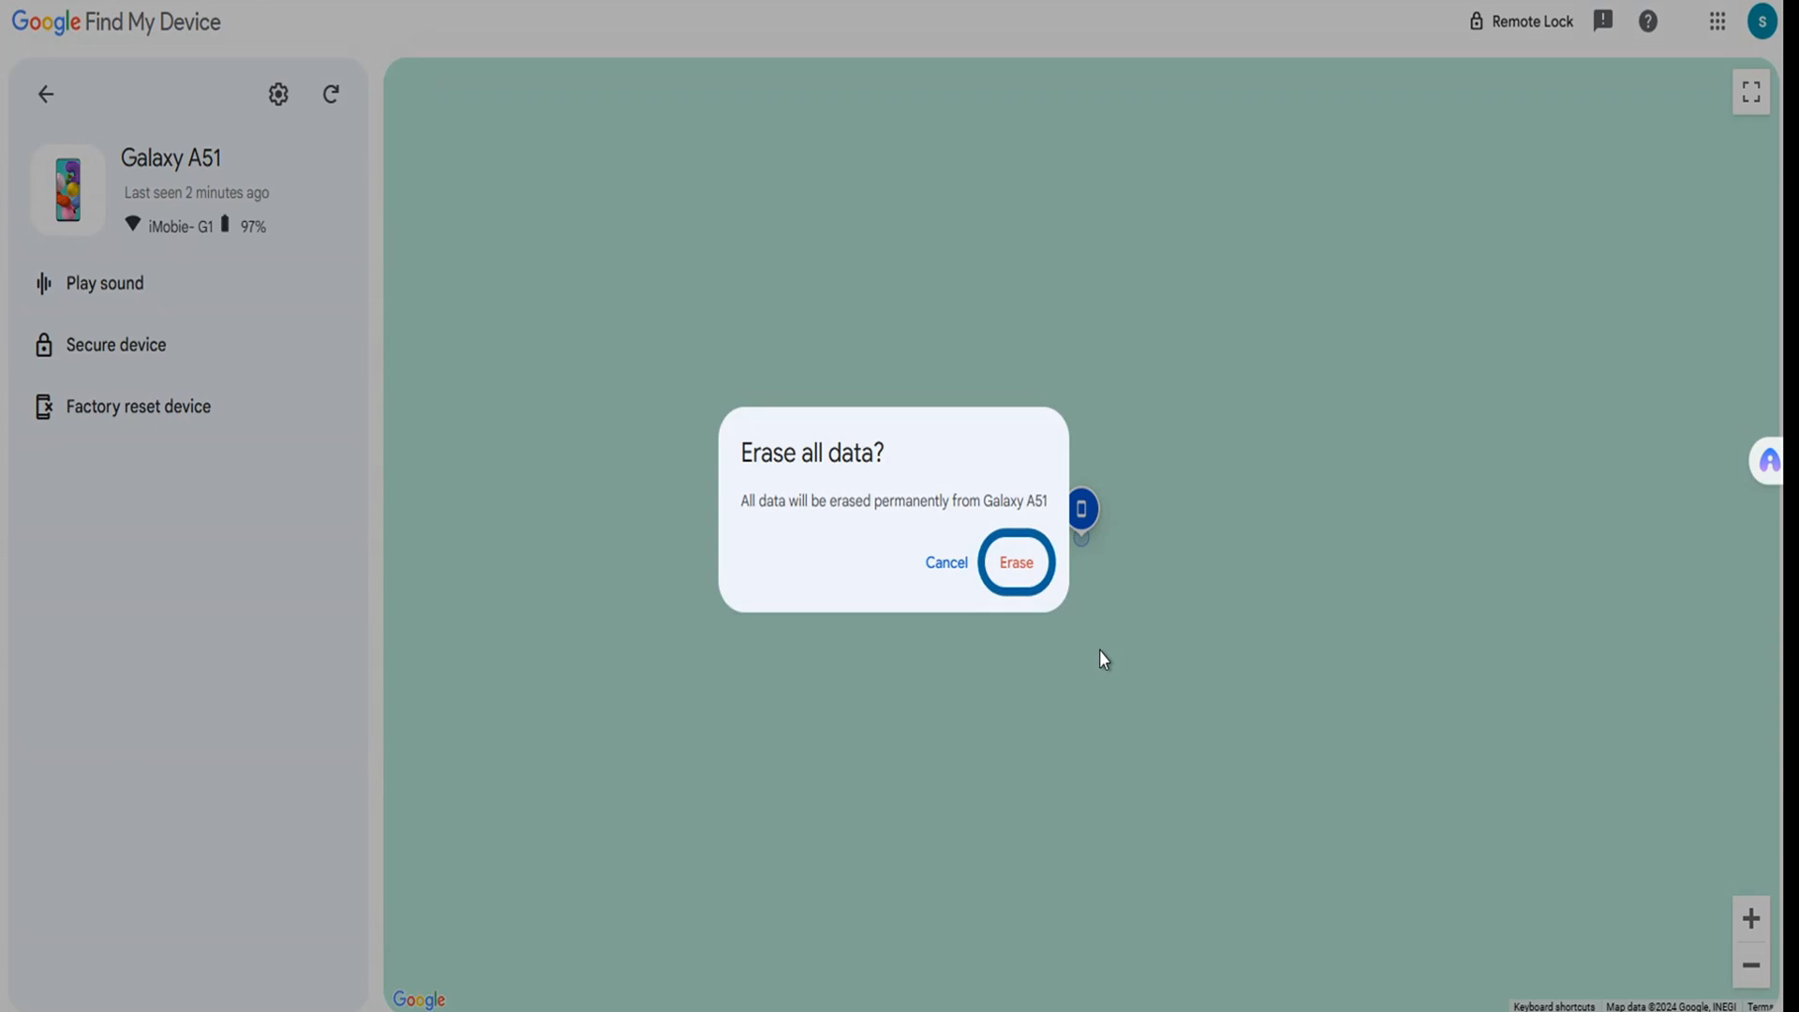
{"action": "left_click", "coordinate": [1014, 562]}
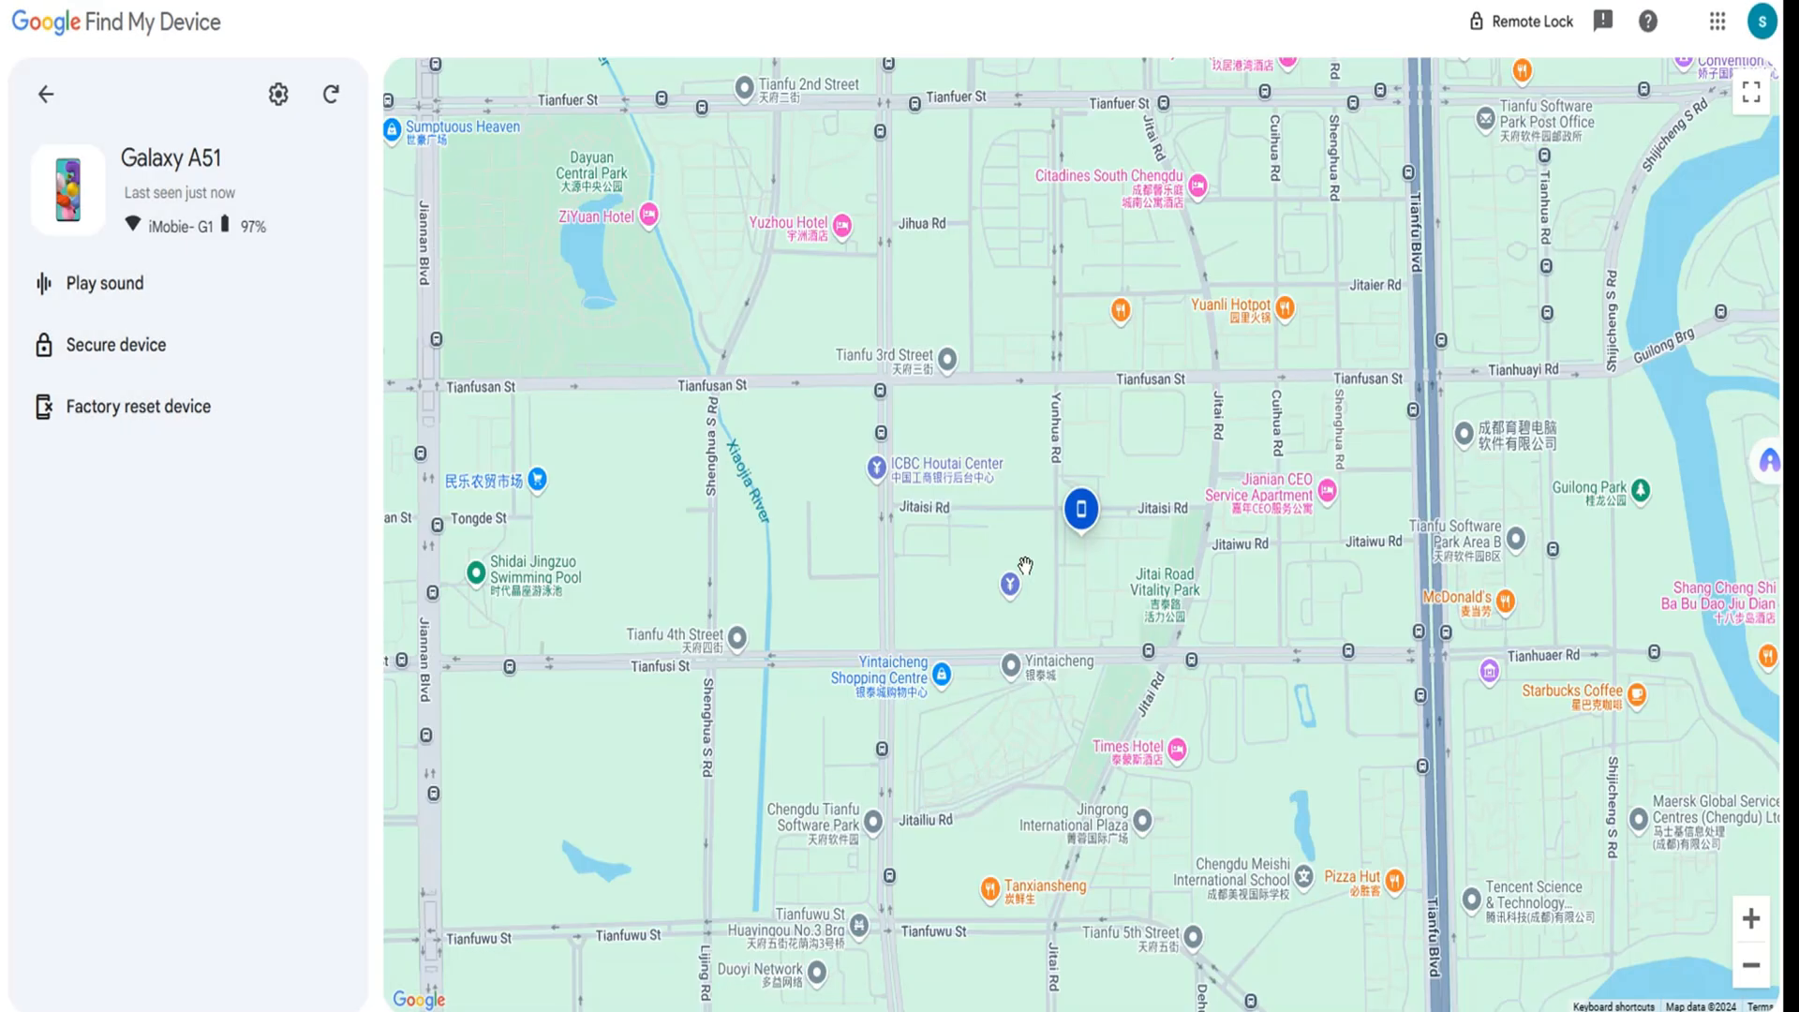
{"action": "left_click", "coordinate": [138, 406]}
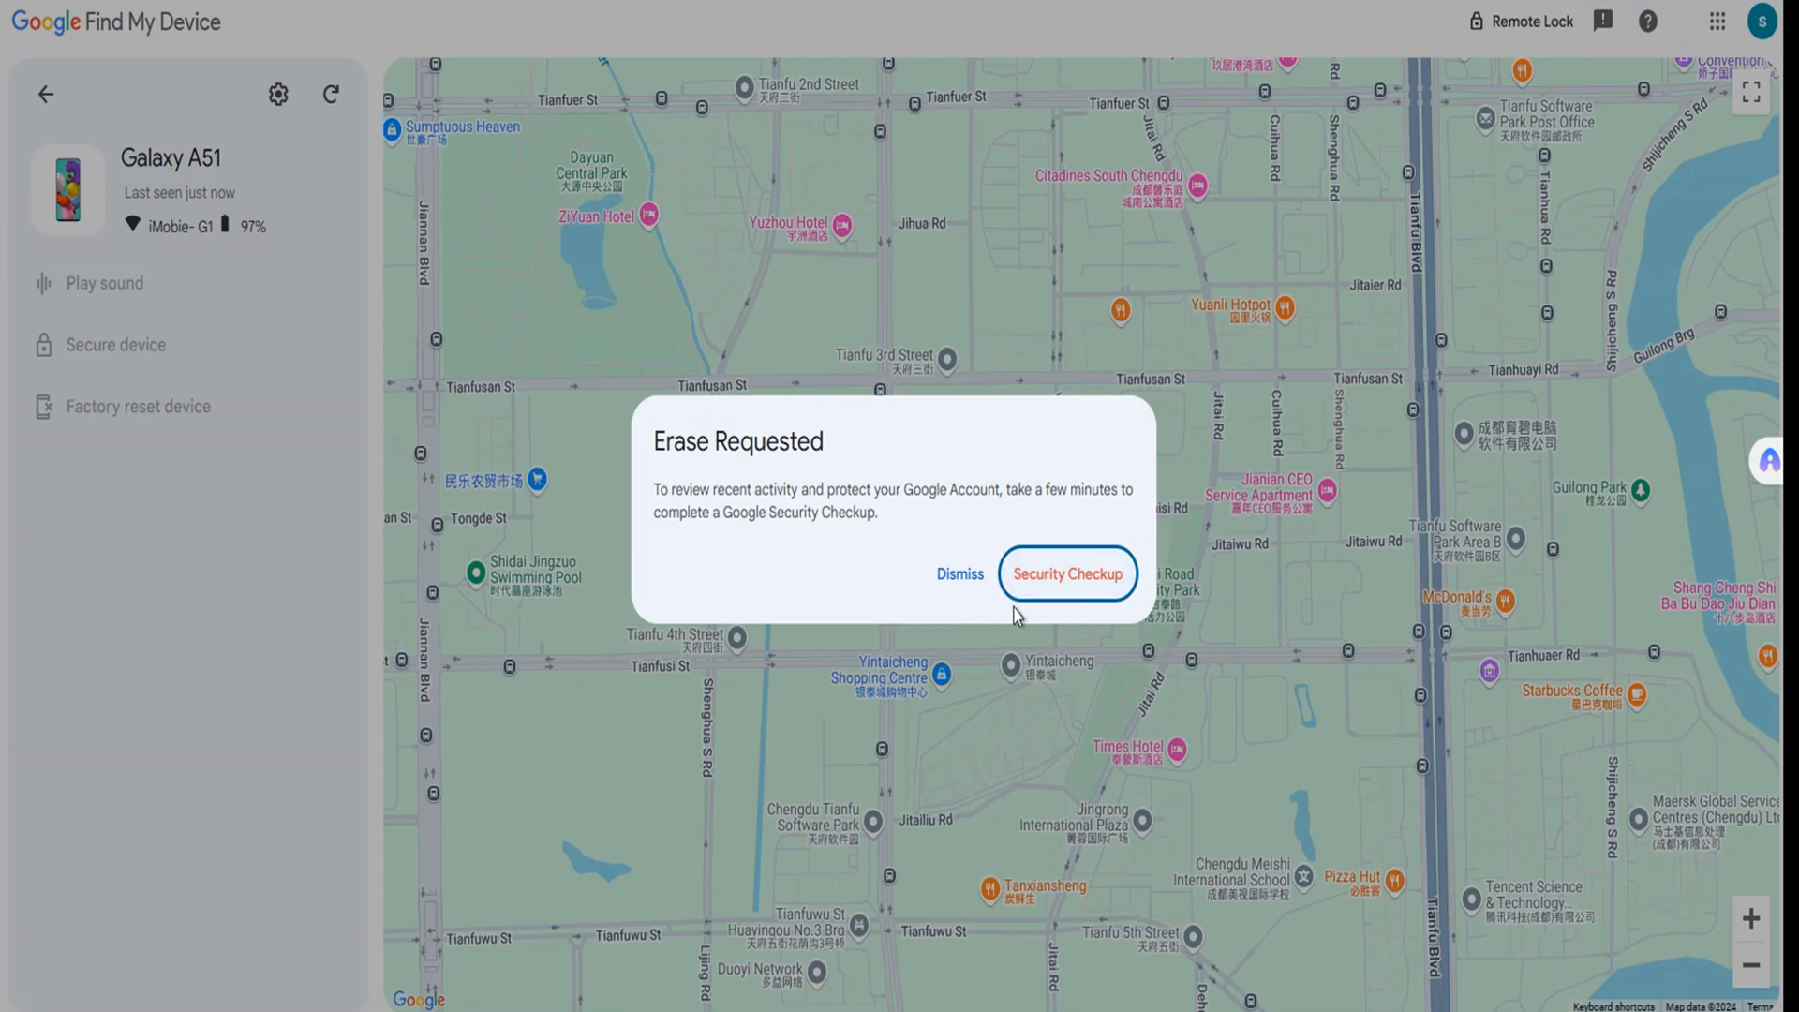
{"action": "left_click", "coordinate": [1066, 573]}
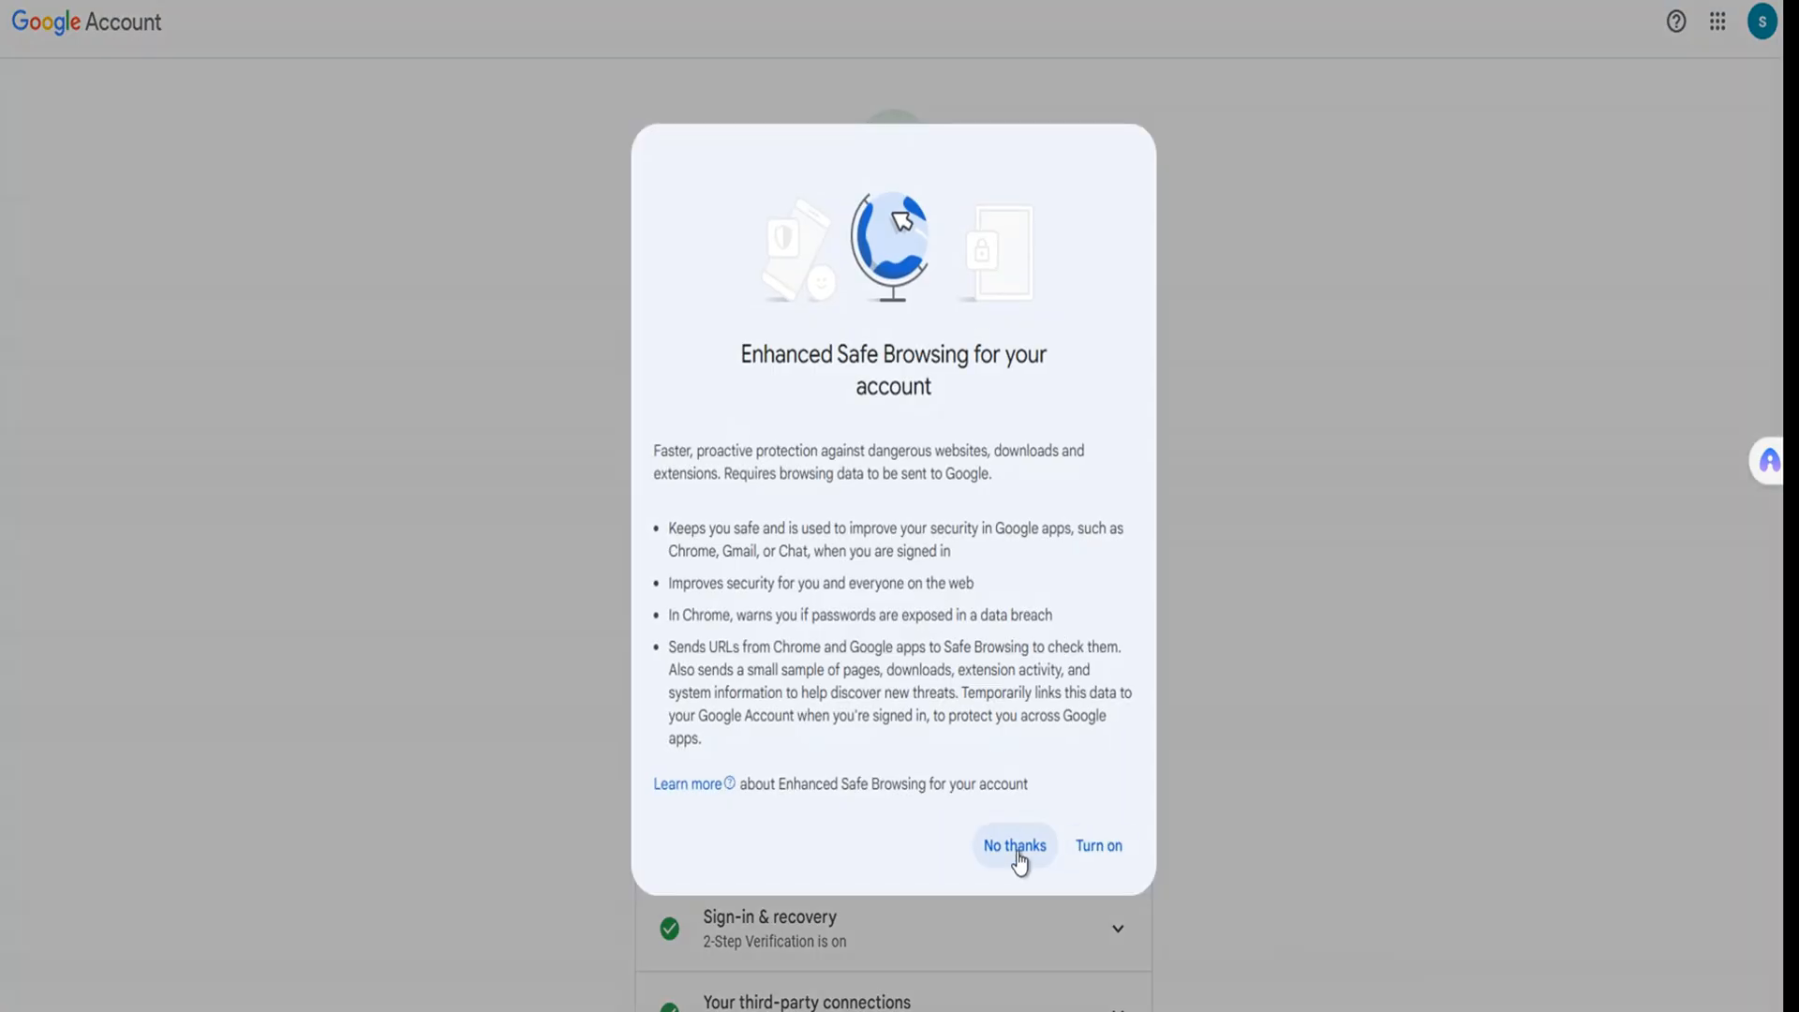
{"action": "left_click", "coordinate": [1013, 846]}
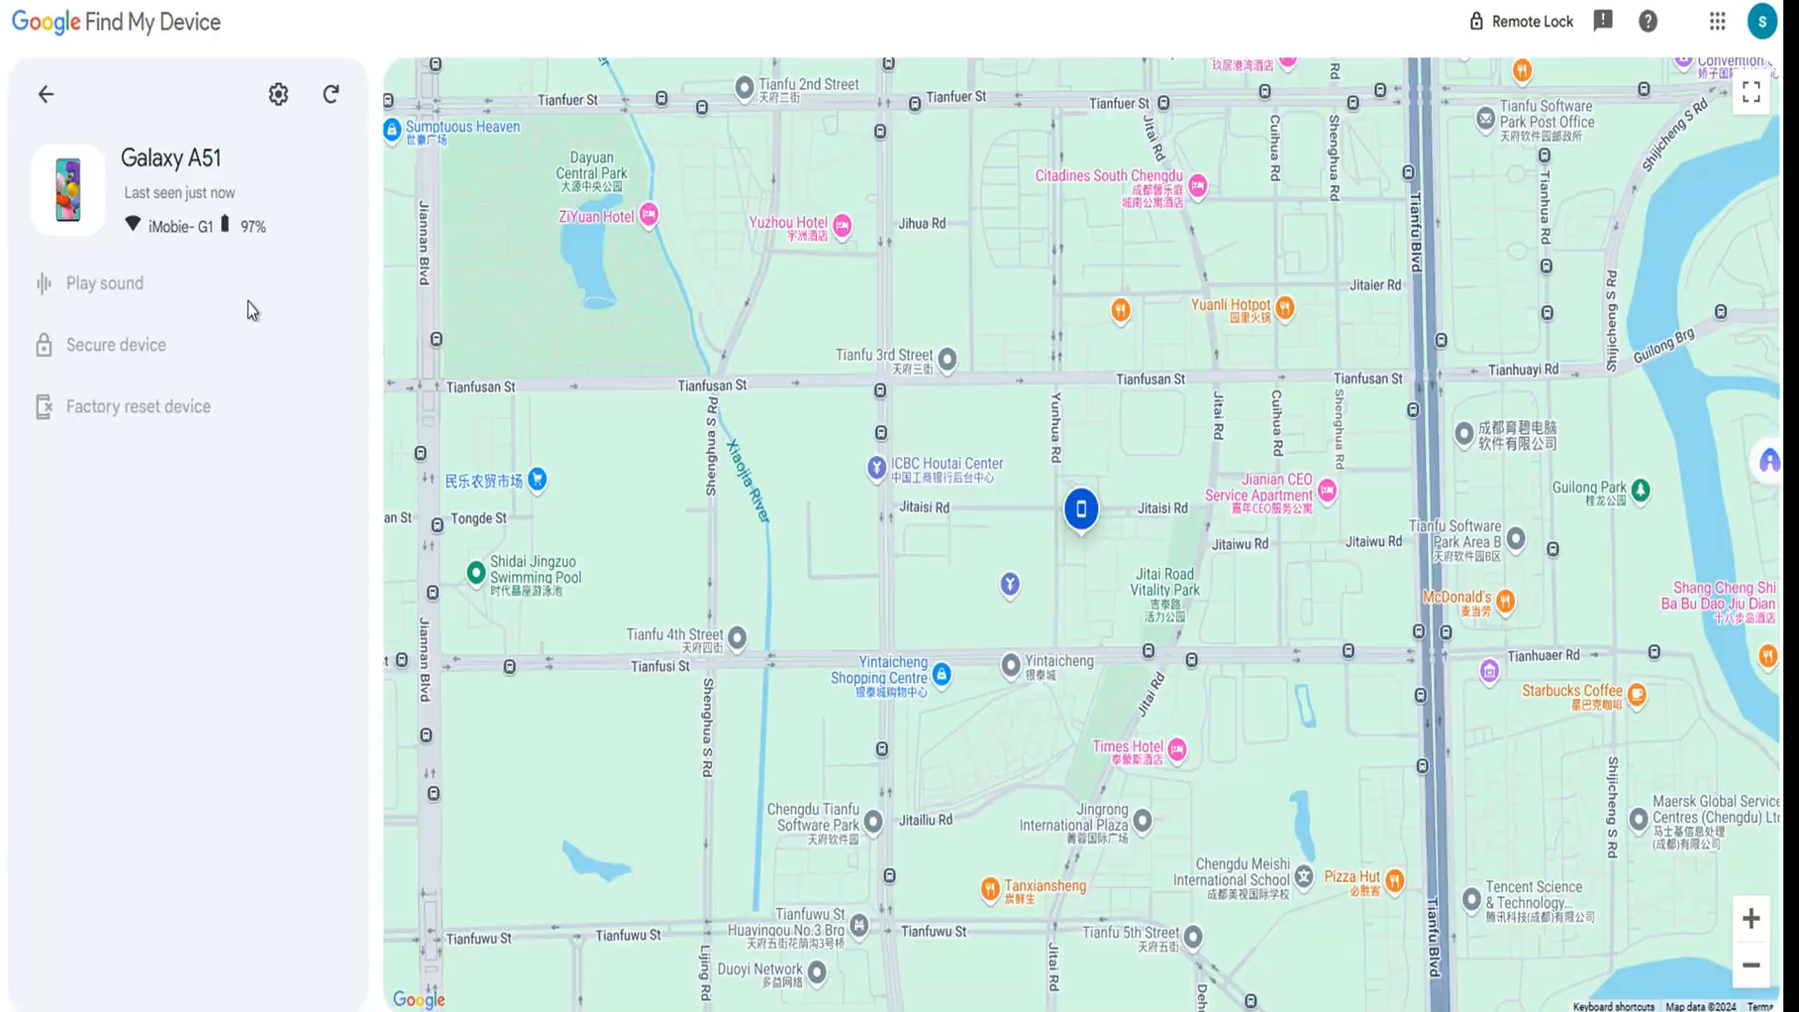